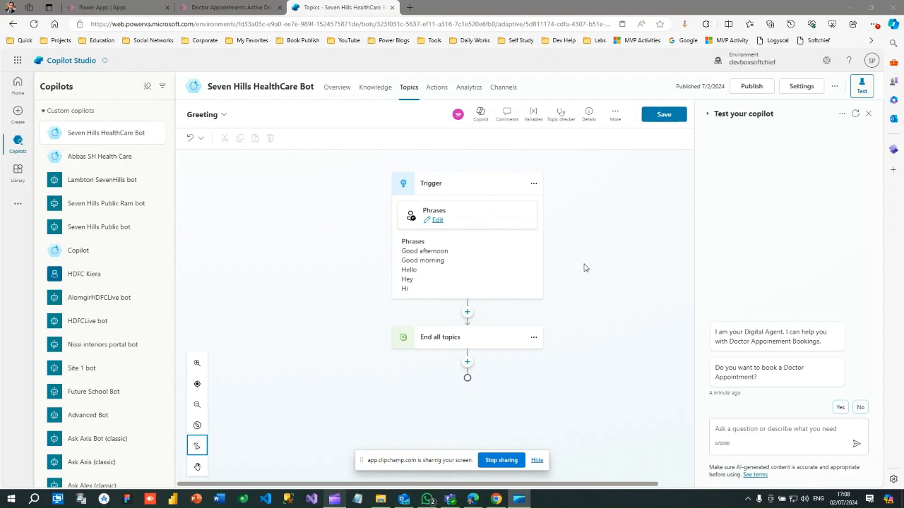
mouse_move(550, 345)
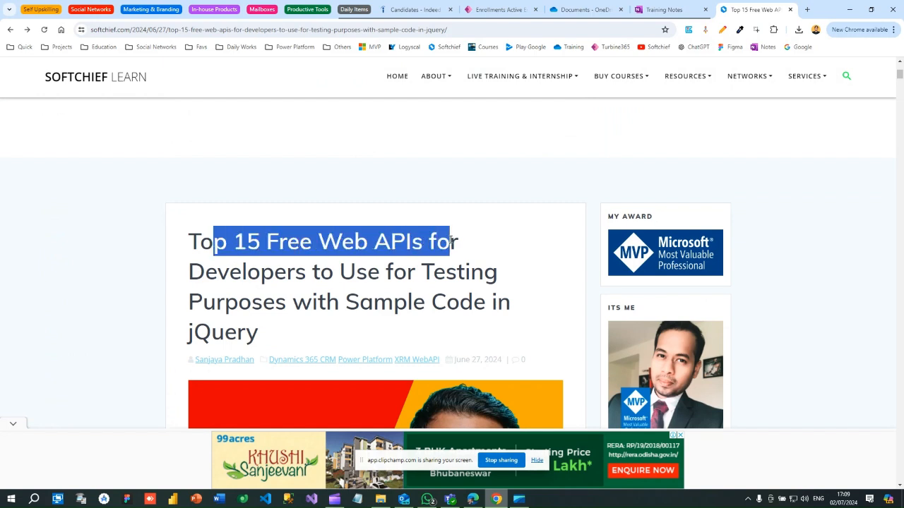
Select the JSONPlaceholder posts/1 URL in the article's fetch sample and return to the Greeting topic
left_click_drag(449, 240, 466, 302)
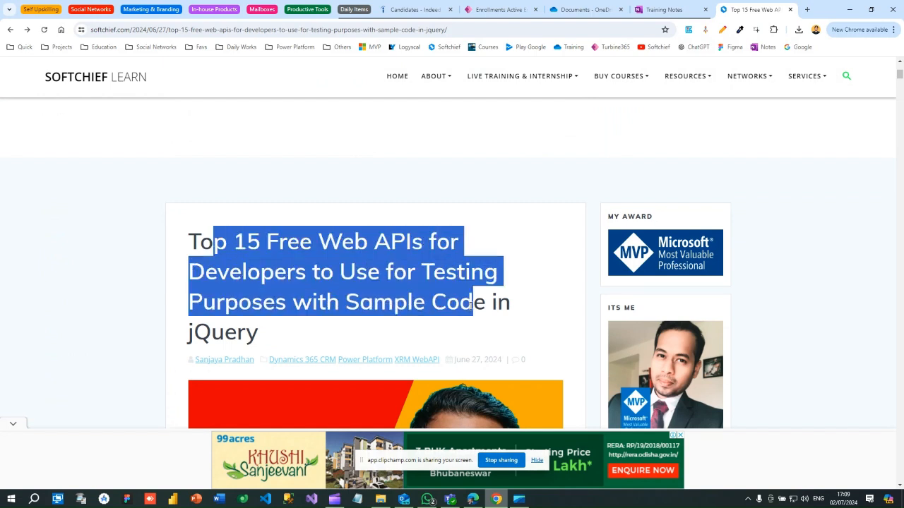
left_click(525, 246)
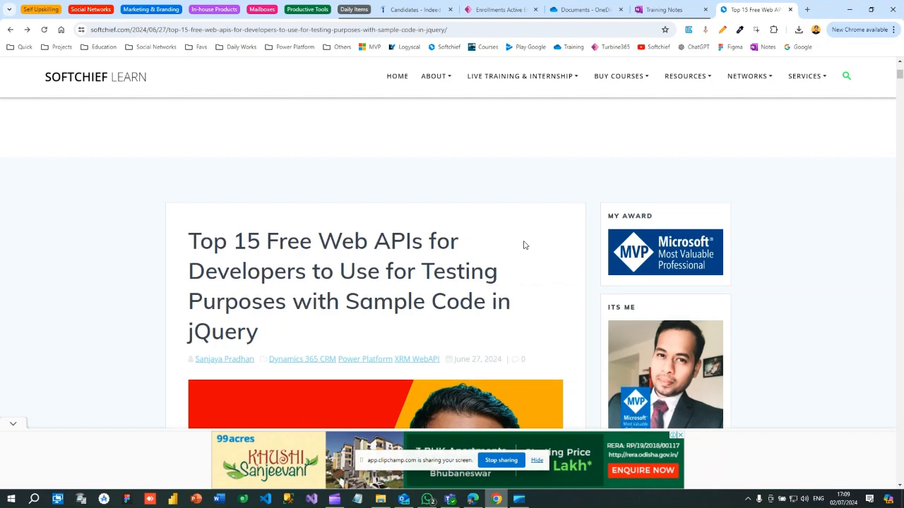
scroll("down", 3)
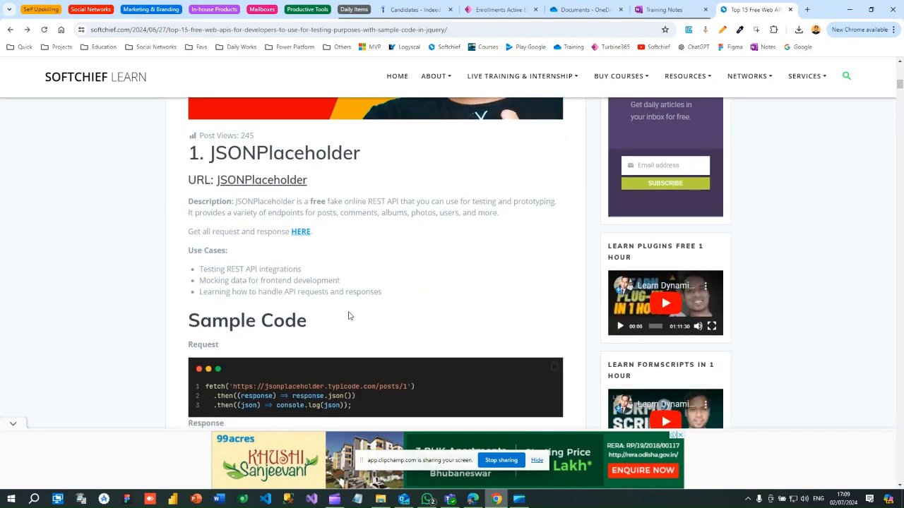
scroll("down", 3)
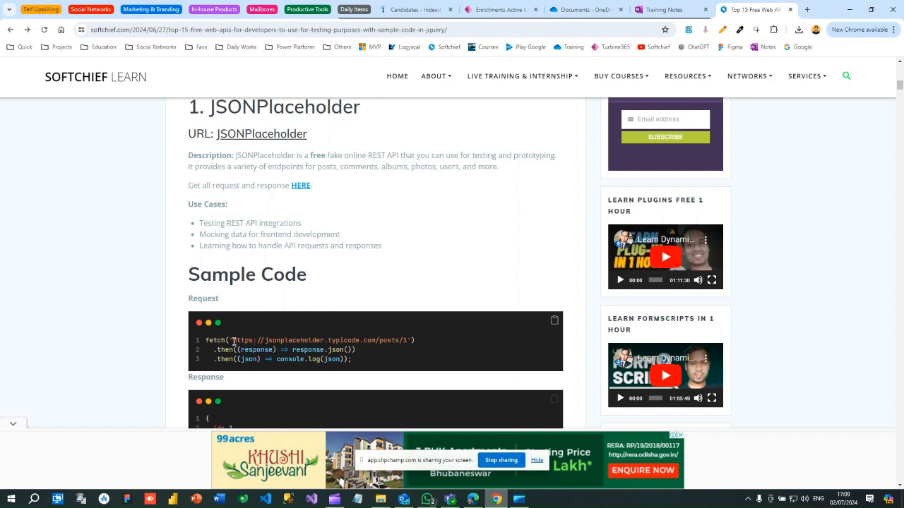
left_click_drag(234, 341, 397, 341)
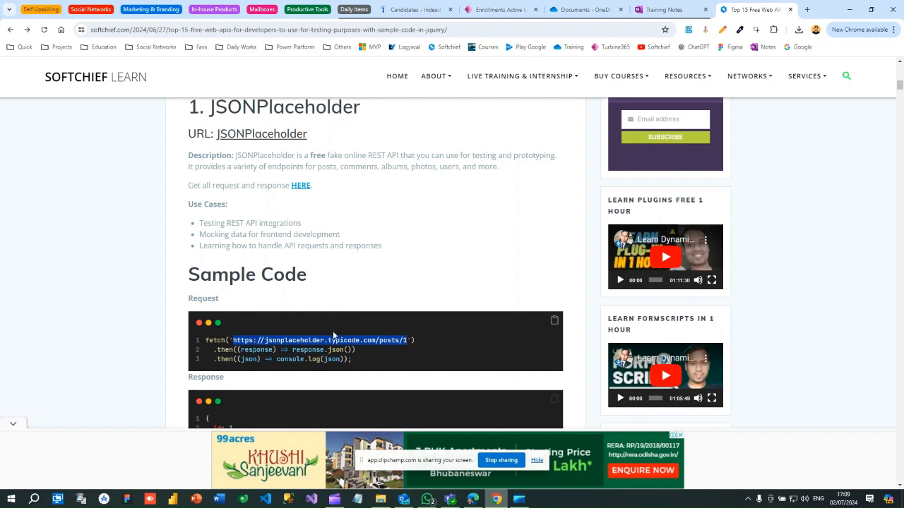
mouse_move(421, 339)
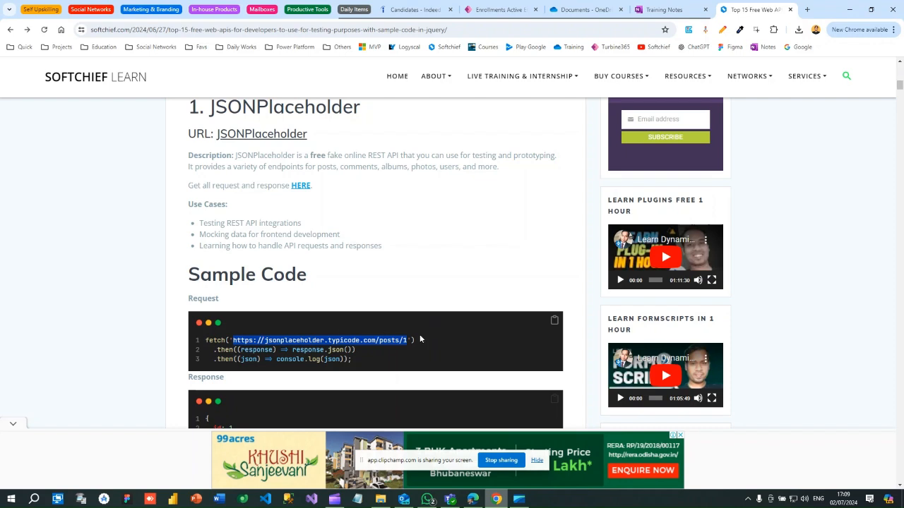
left_click(341, 8)
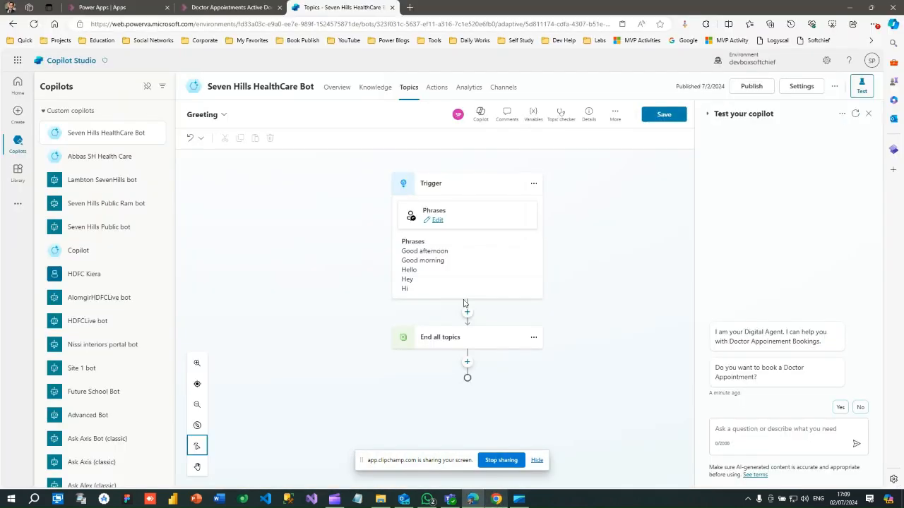
Add a Send HTTP request node after the trigger with the JSONPlaceholder URL and Get method
left_click(466, 314)
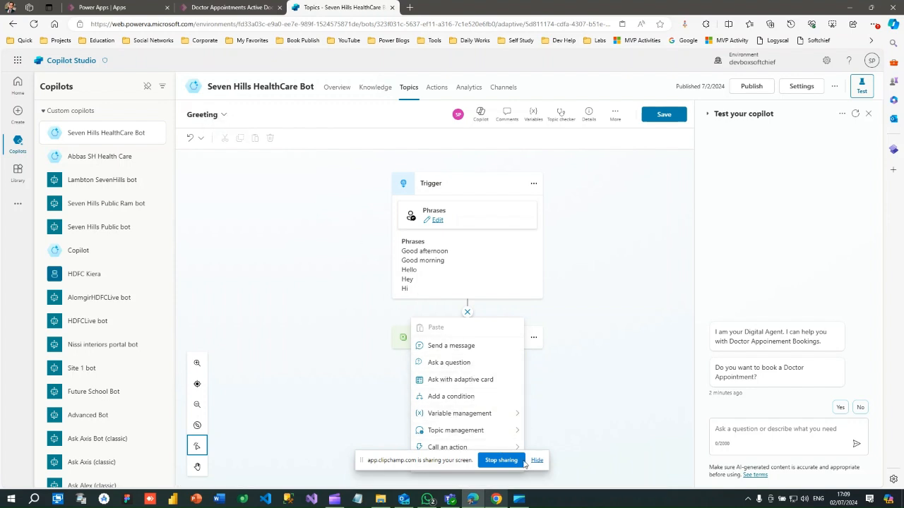
mouse_move(455, 429)
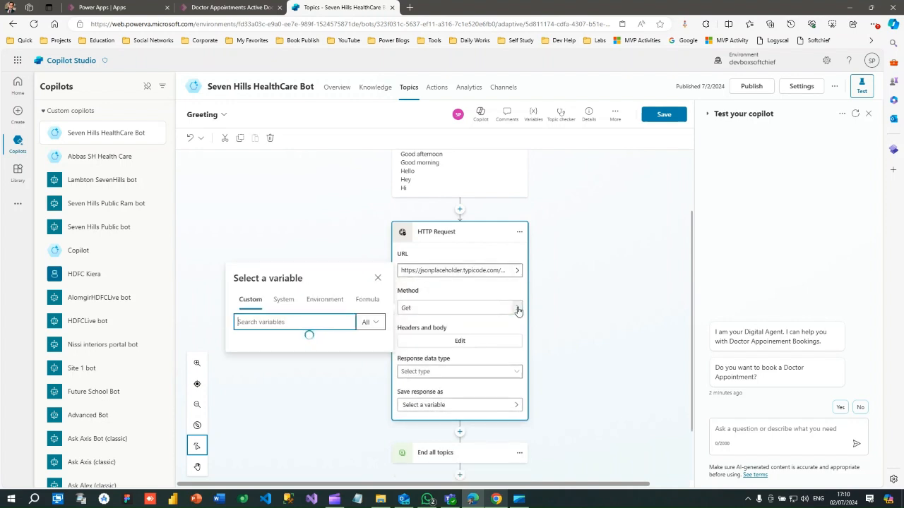
left_click(377, 276)
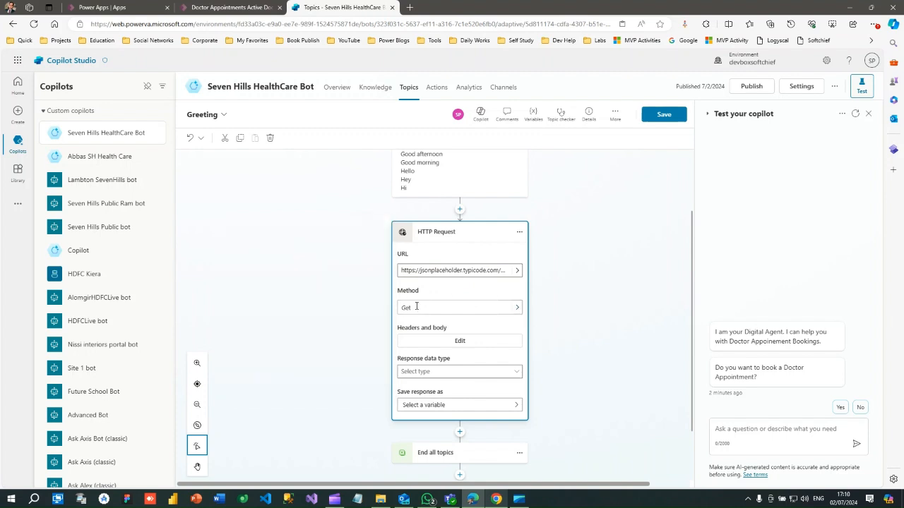
left_click(459, 306)
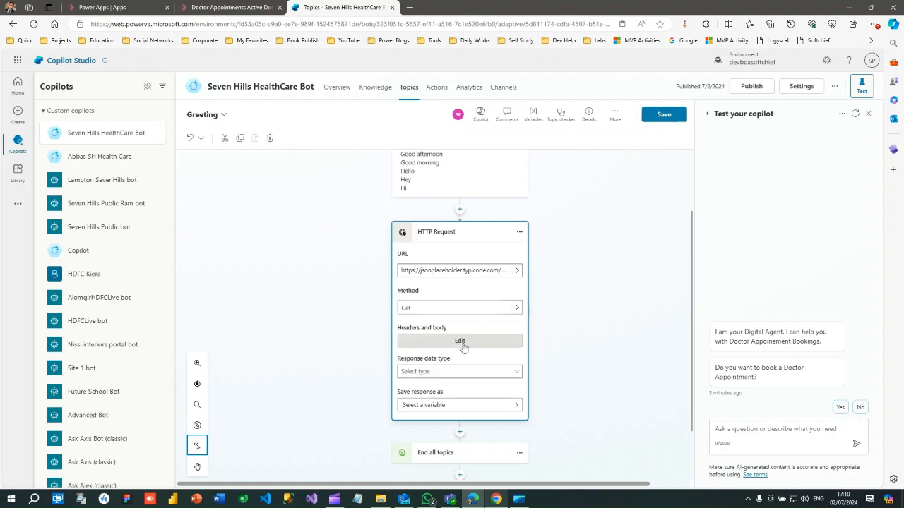
mouse_move(461, 345)
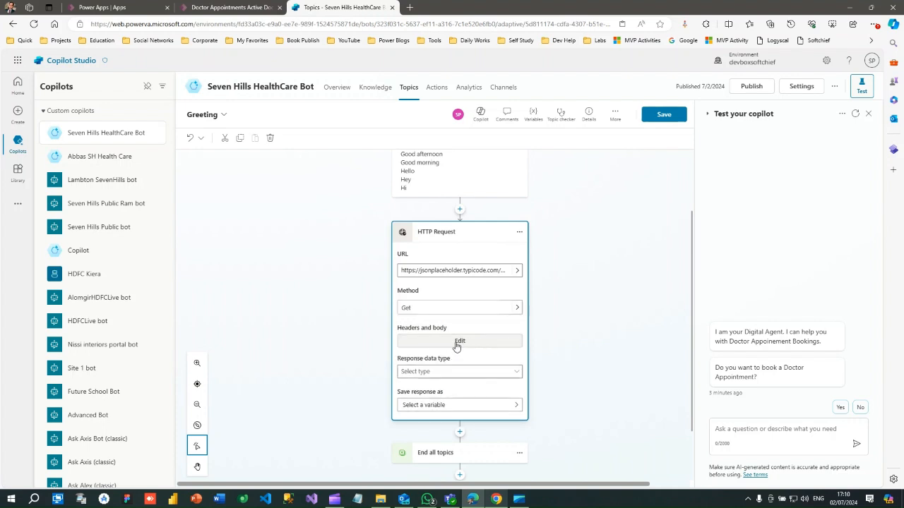
mouse_move(594, 277)
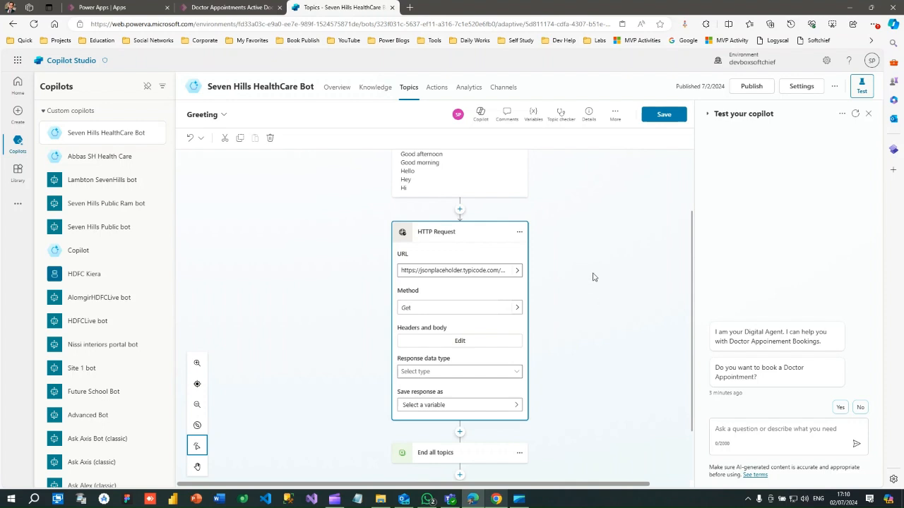
mouse_move(586, 299)
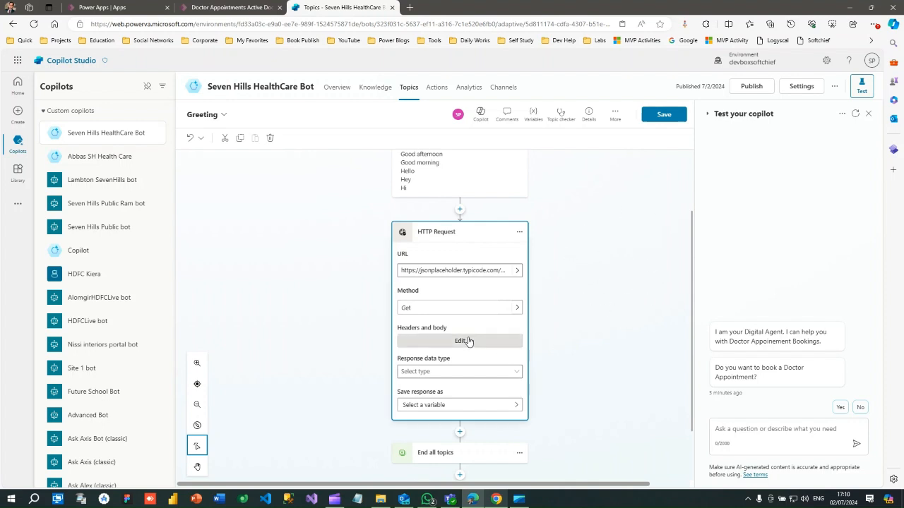
left_click(461, 340)
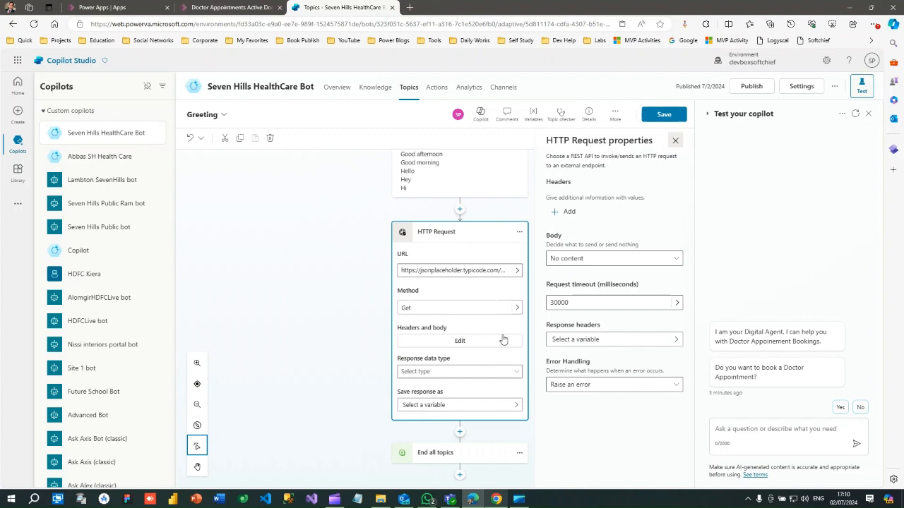
left_click(675, 139)
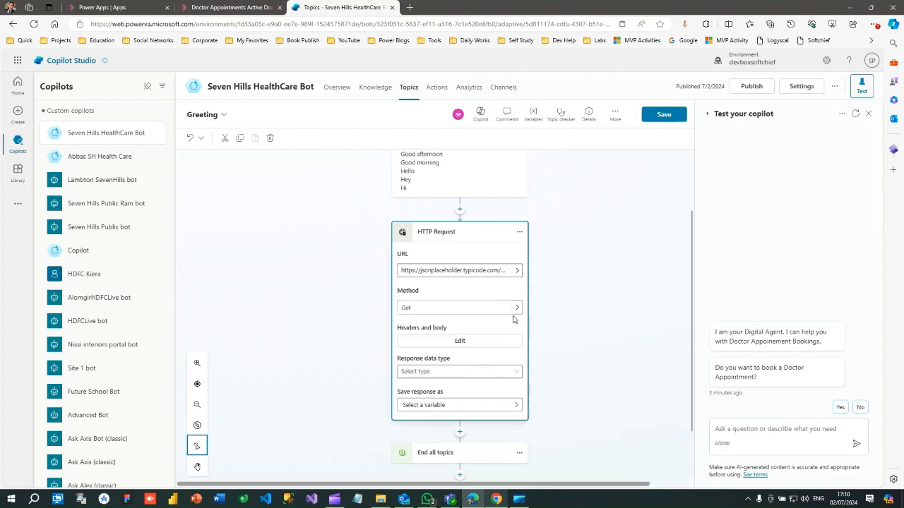
mouse_move(505, 360)
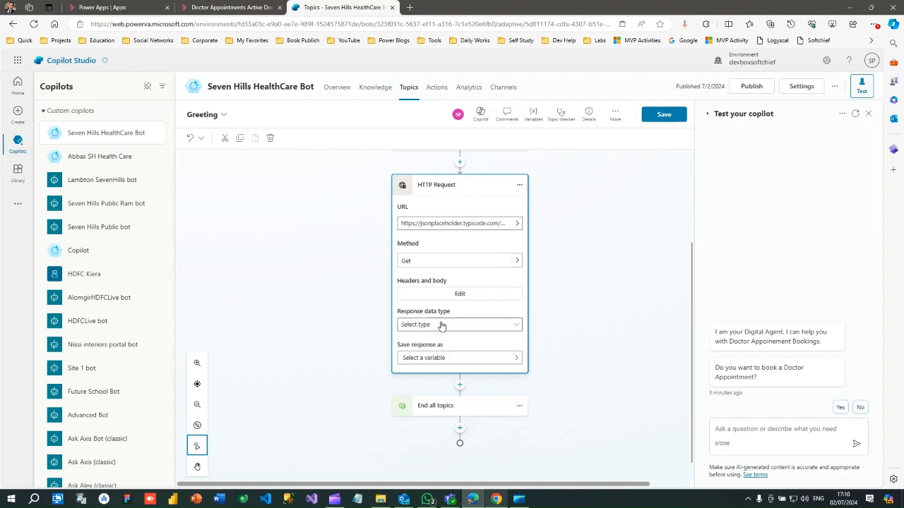
Set Response data type to From sample data and view the posts/1 JSON in a Chrome tab
left_click(459, 323)
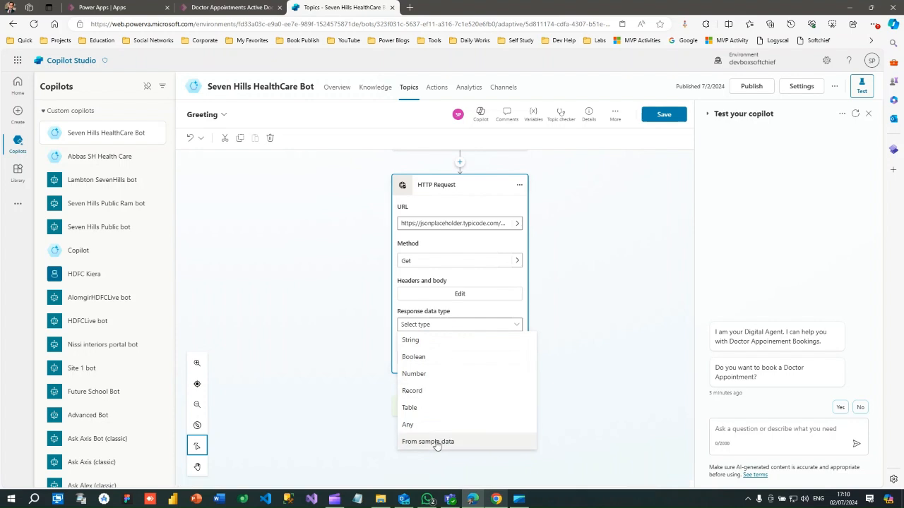
left_click(428, 440)
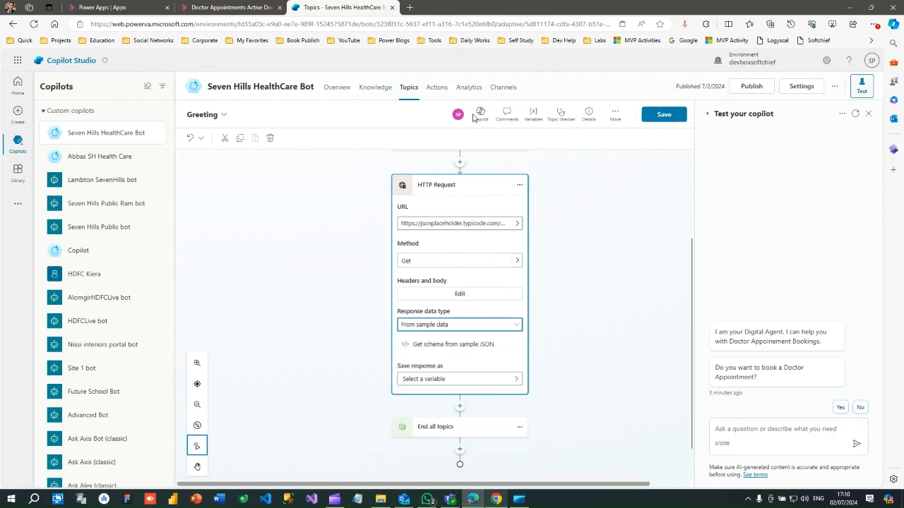
left_click(523, 7)
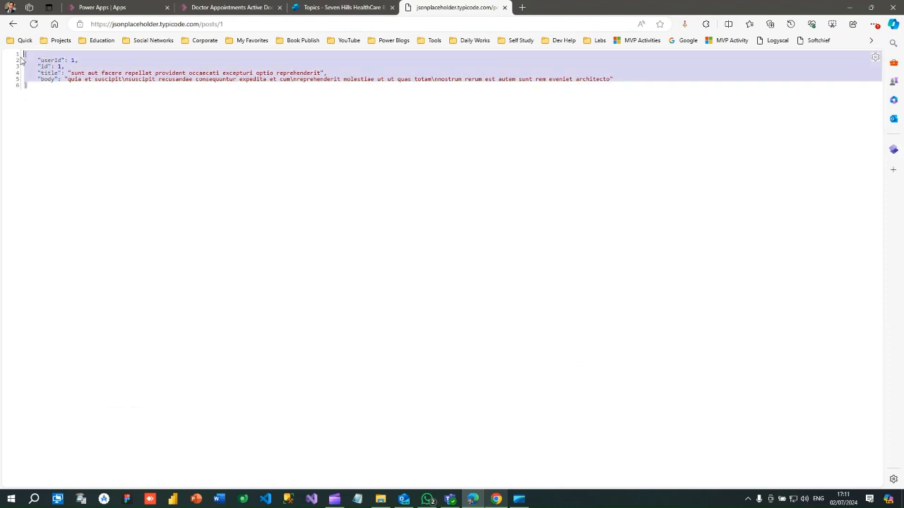
mouse_move(534, 408)
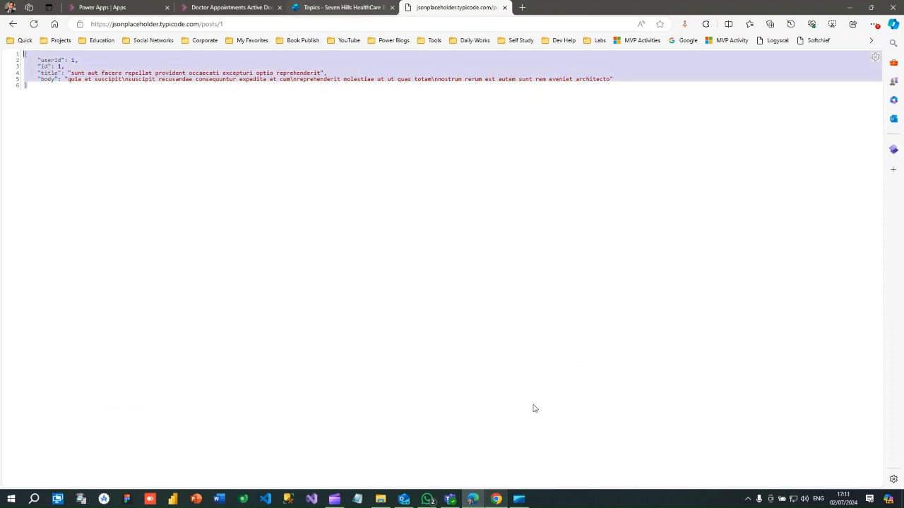
left_click(338, 7)
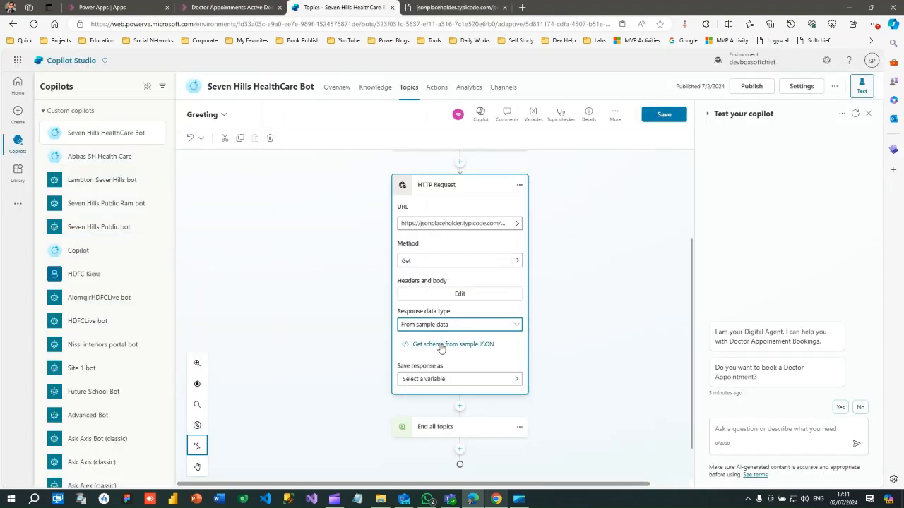
Confirm the response schema from the pasted sample post JSON (userId, id, title, body)
left_click(452, 344)
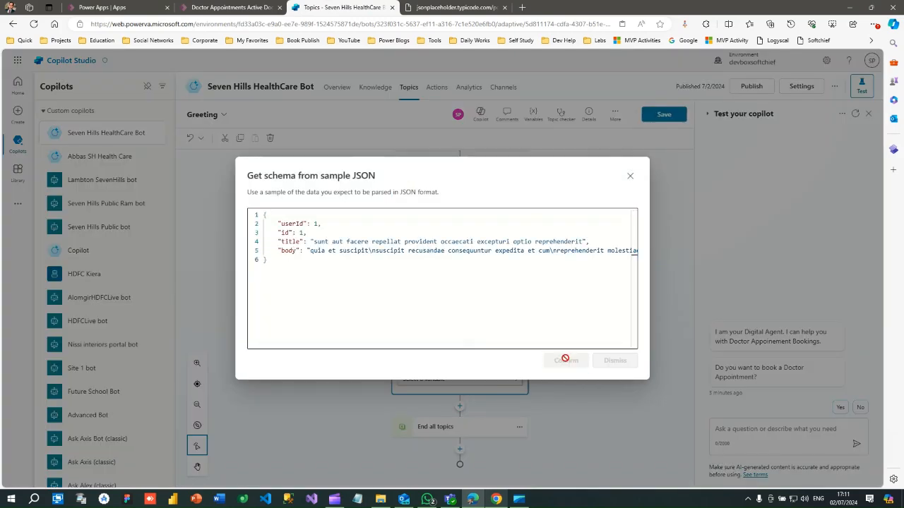
left_click(565, 360)
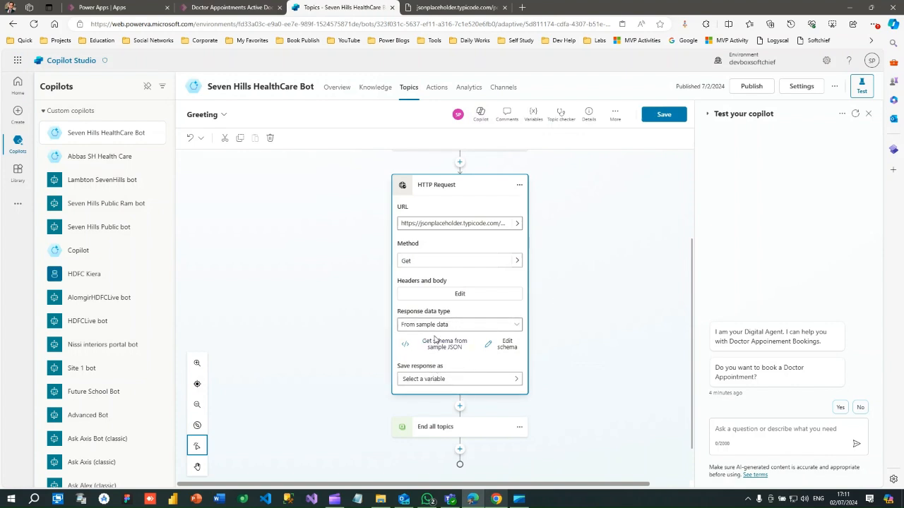
mouse_move(460, 316)
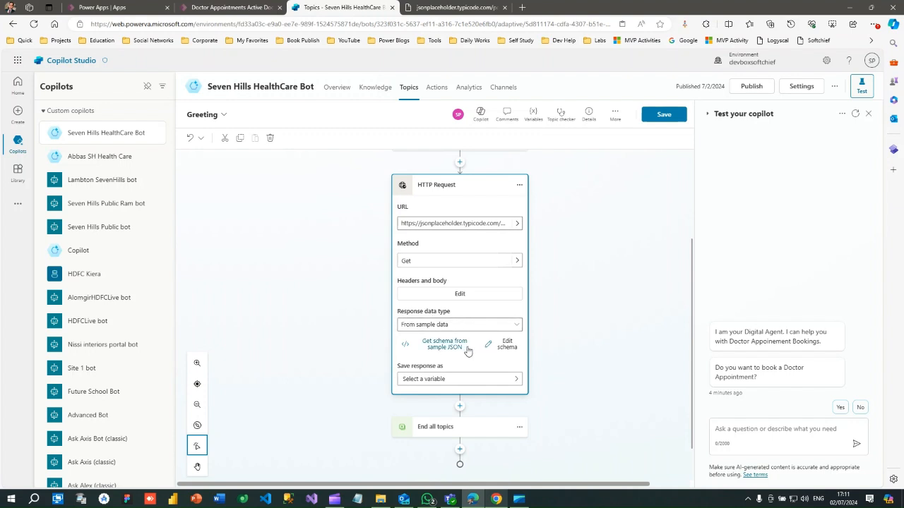
scroll("down", 3)
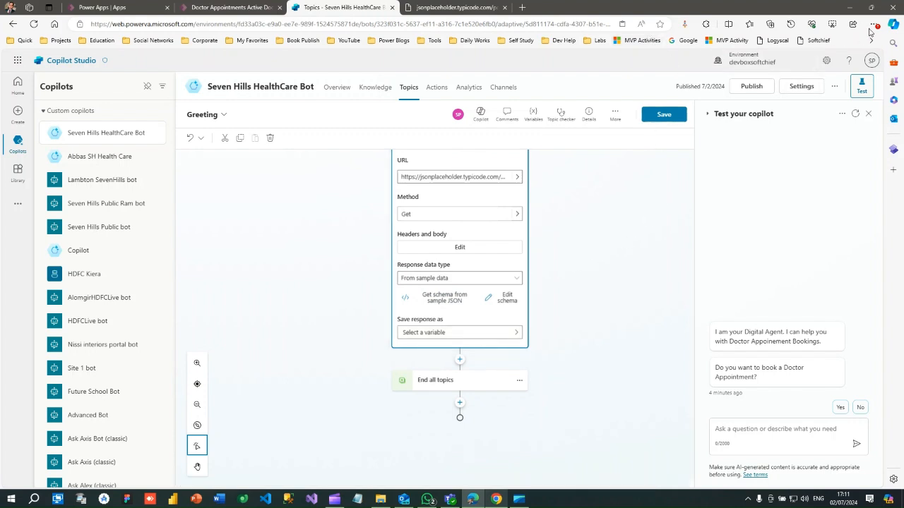
Store the request's response in a newly created variable
left_click(459, 332)
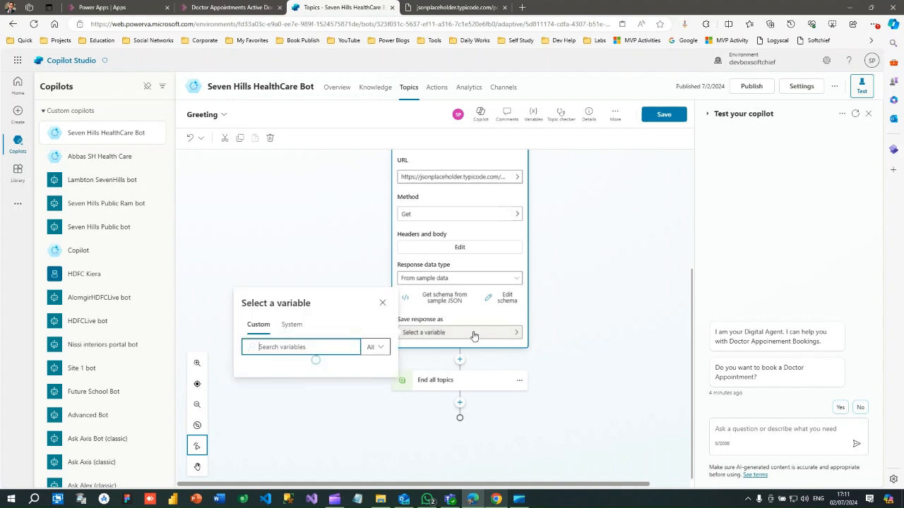
left_click(459, 333)
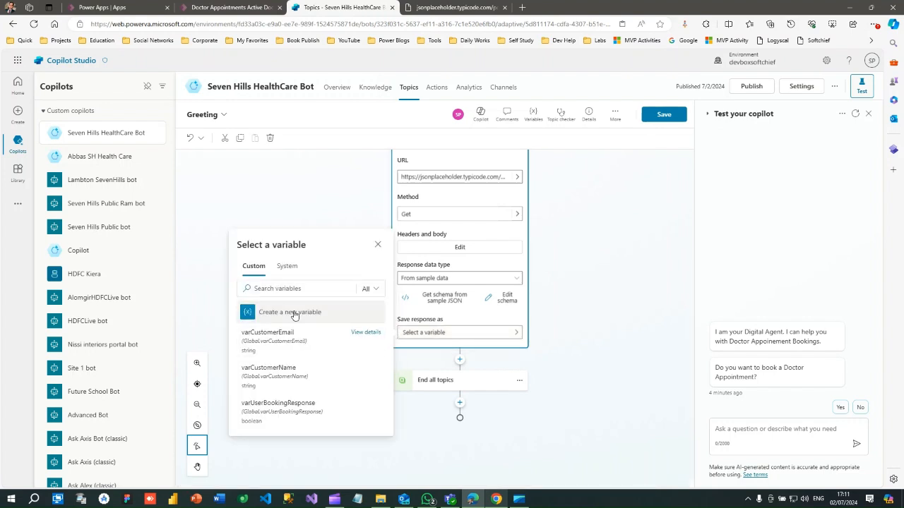
left_click(289, 312)
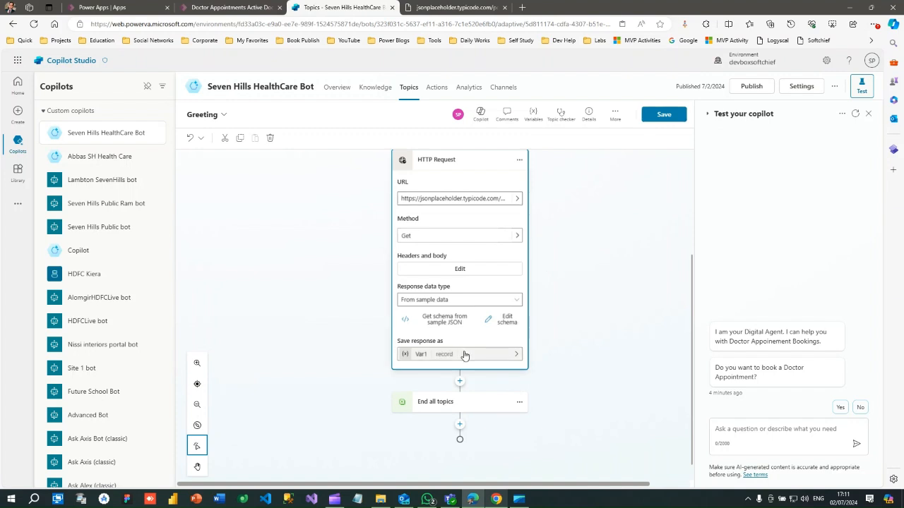
left_click(459, 353)
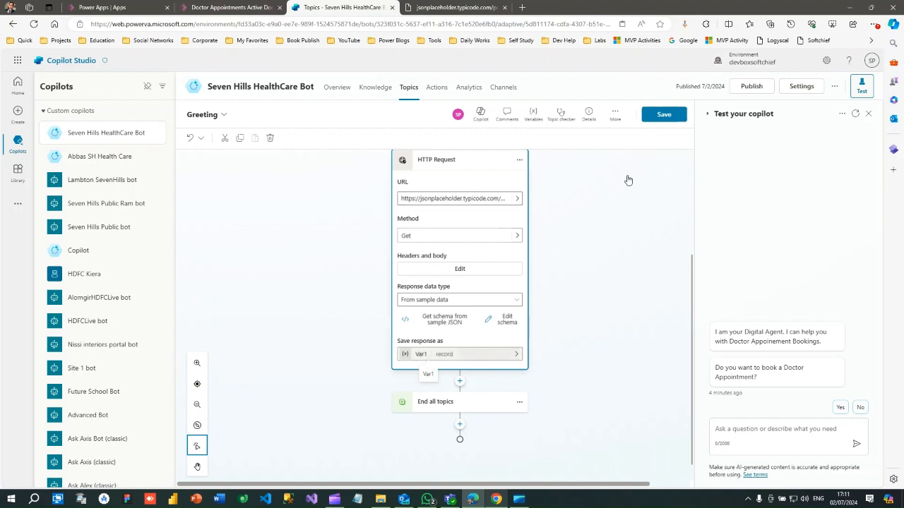
Rename the new response variable from Var1 to varAPIResponse in its properties
left_click(420, 353)
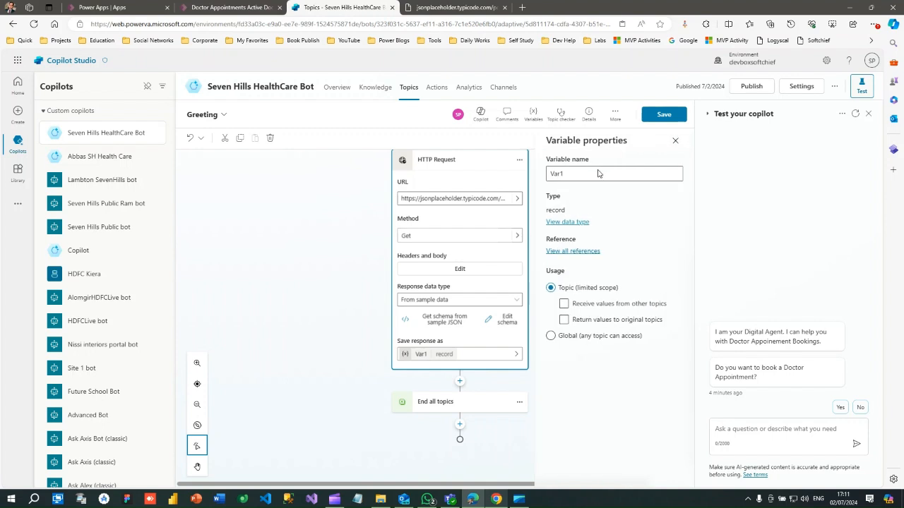
type("varAPIResponse")
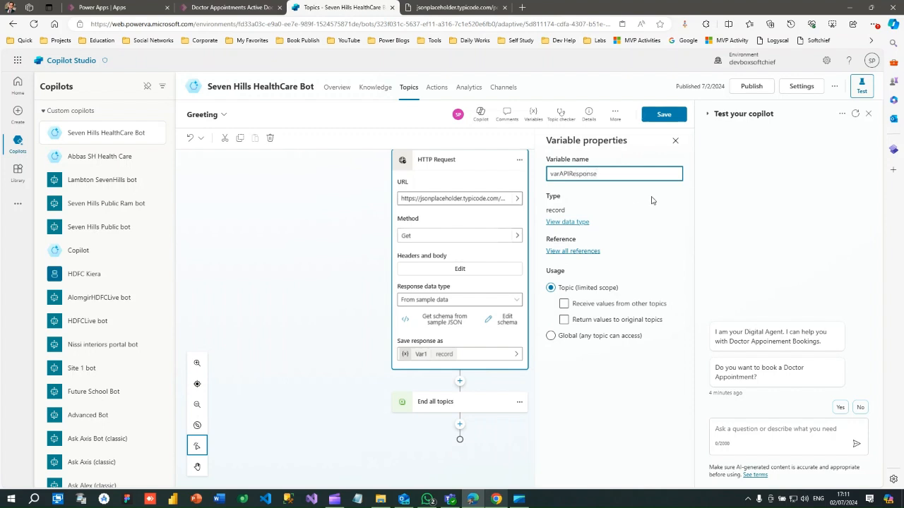
mouse_move(443, 366)
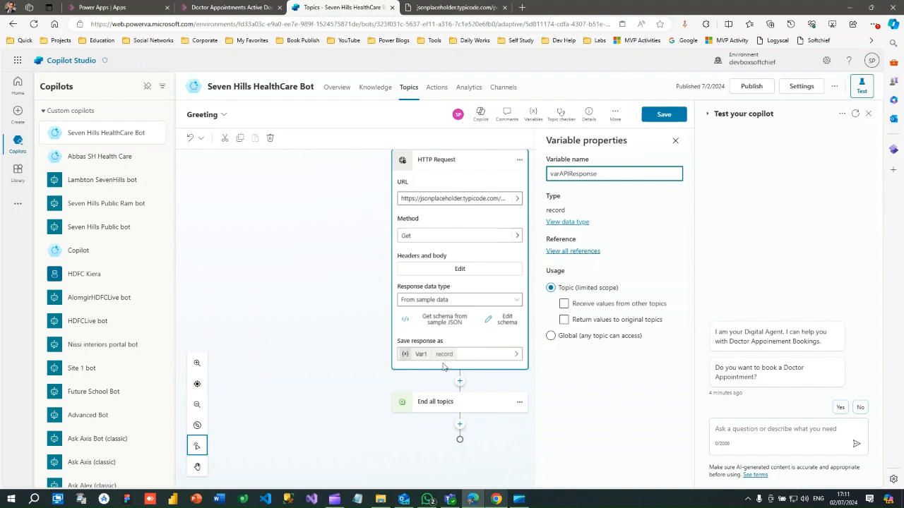
left_click(435, 158)
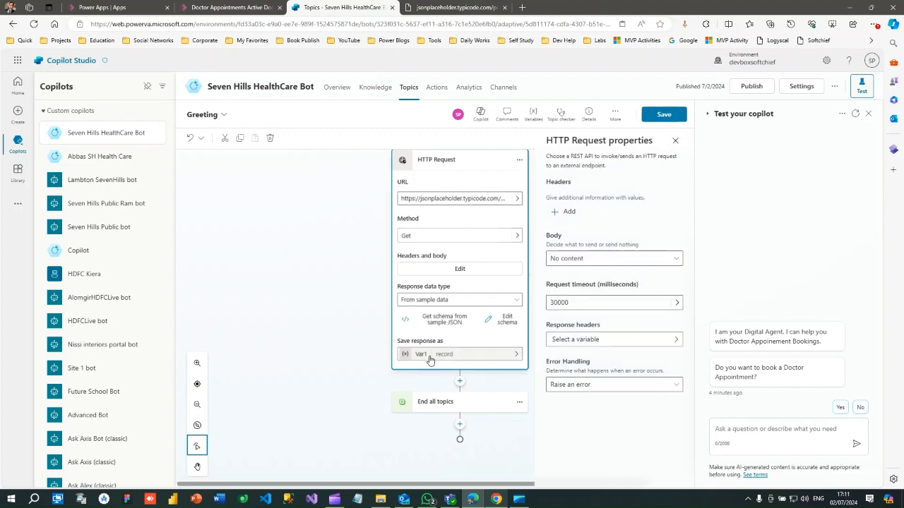
type("varAPIResponse")
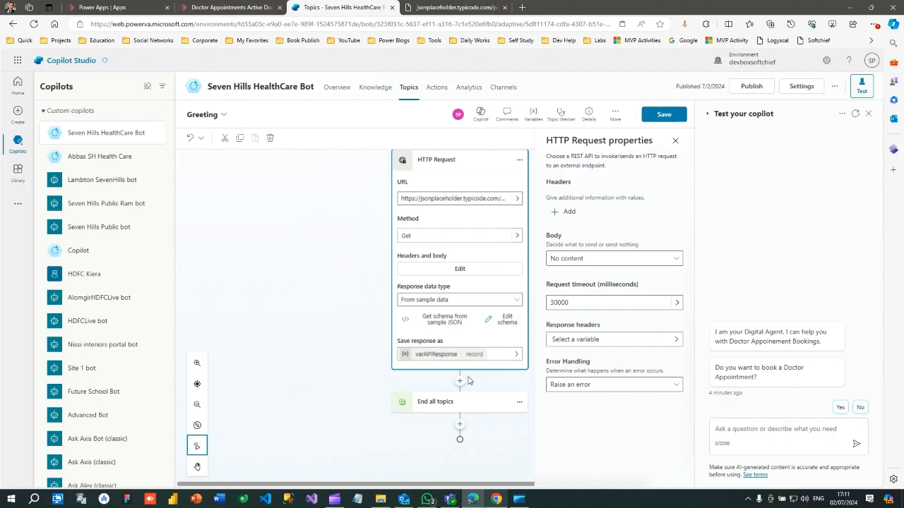
Add a Send a message node and insert varAPIResponse.userId after the 'user ID' label
left_click(461, 381)
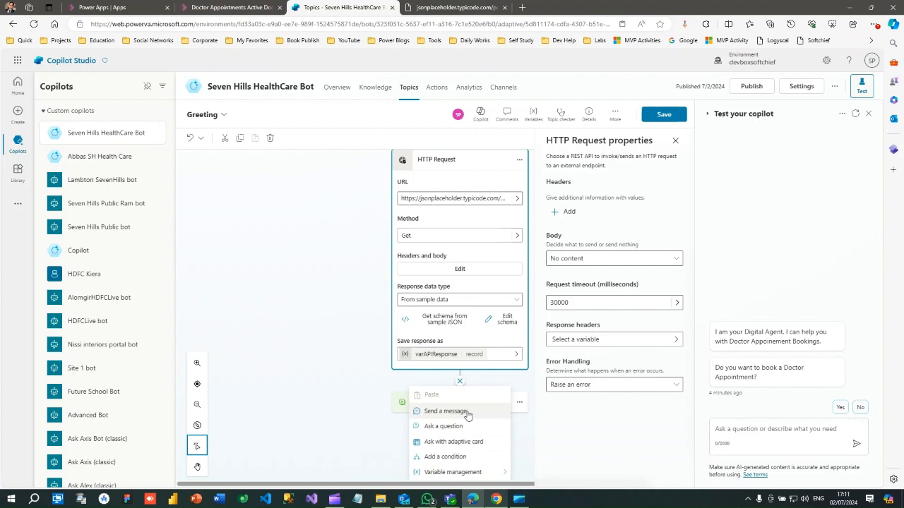
left_click(445, 411)
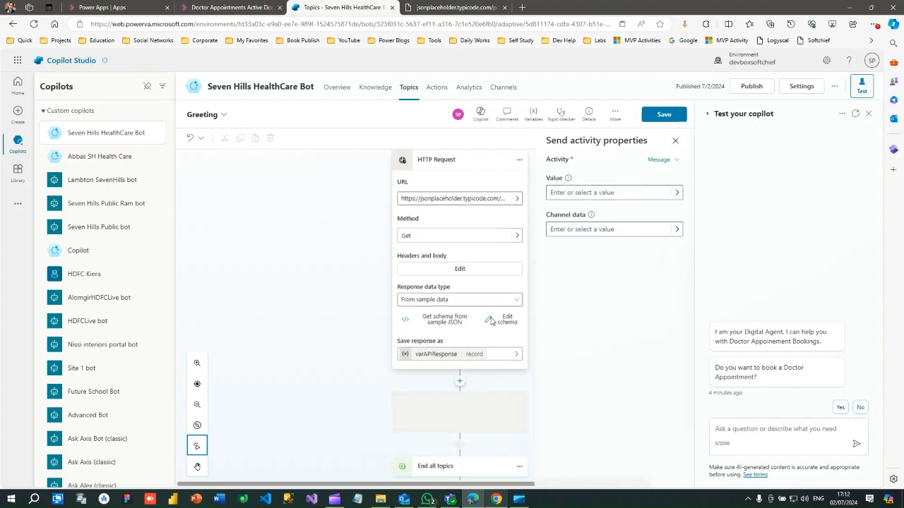
left_click(460, 381)
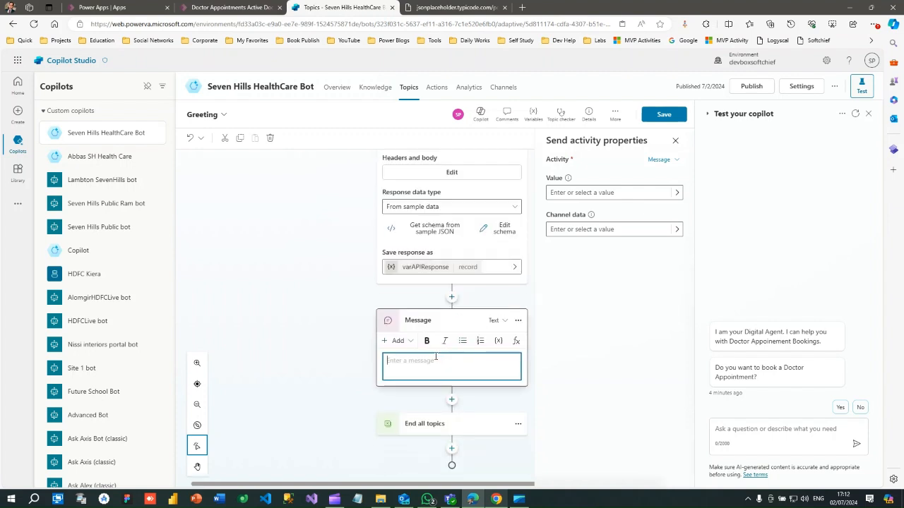
type("Her")
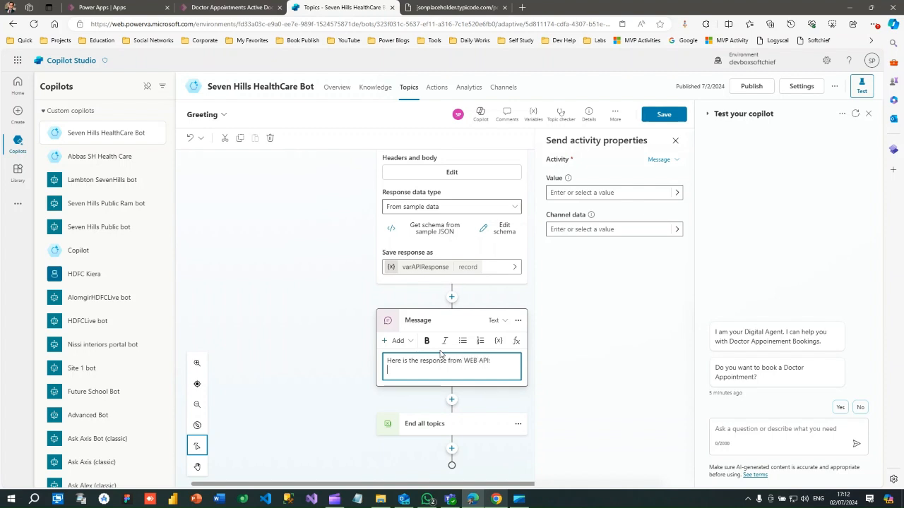
type("user ID :")
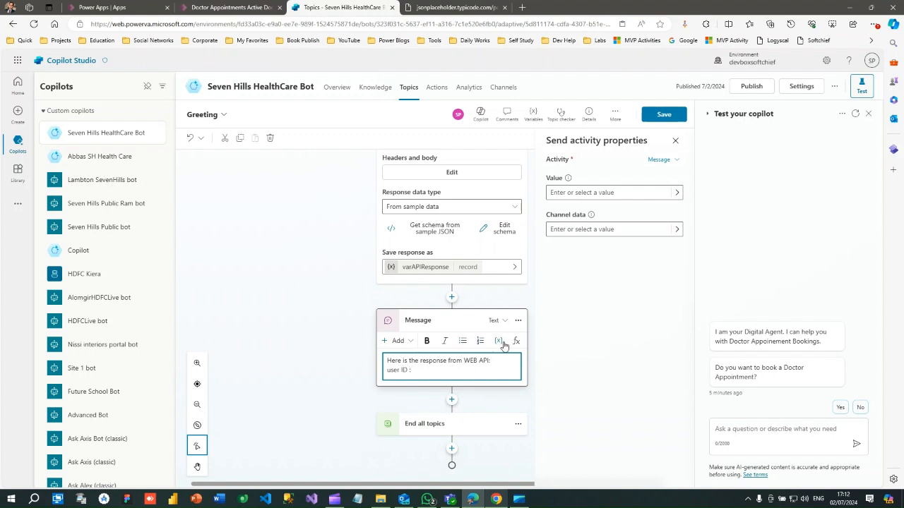
left_click(499, 340)
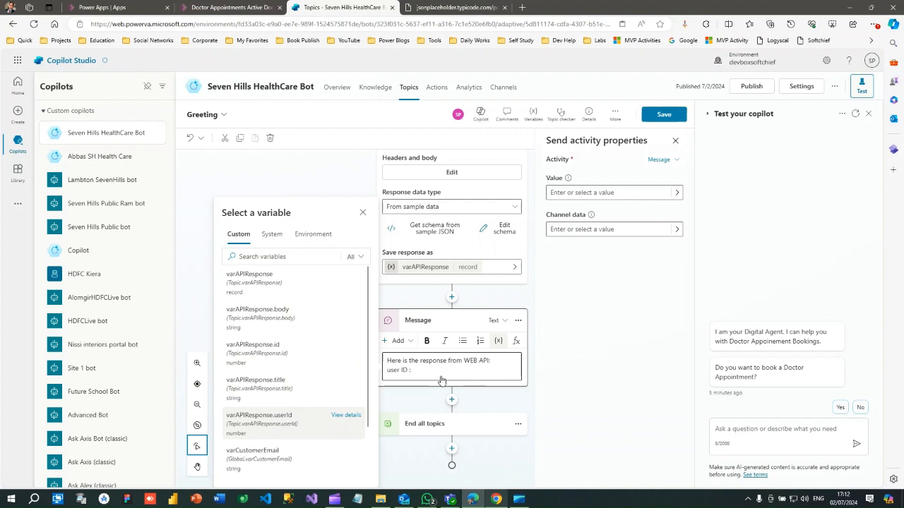
left_click(260, 421)
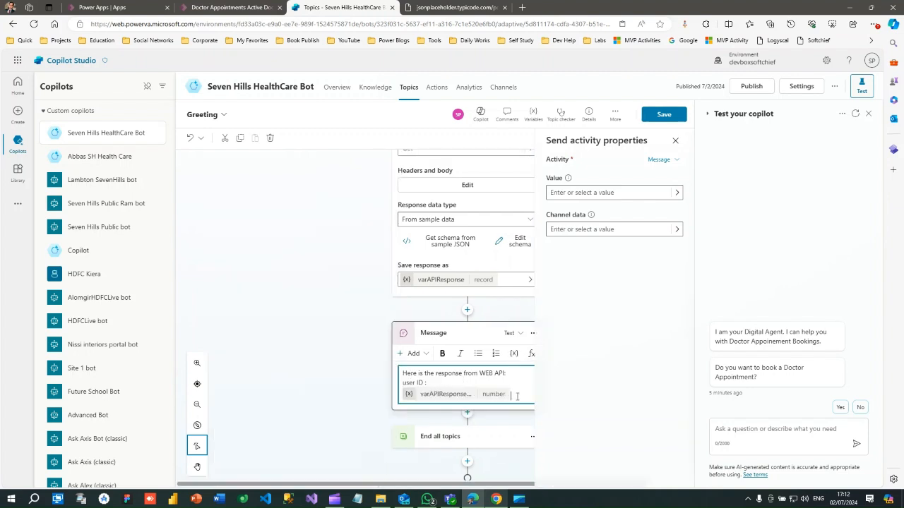
Add ID, Title and Desc labels with varAPIResponse id, title and body values inserted
type("ID:")
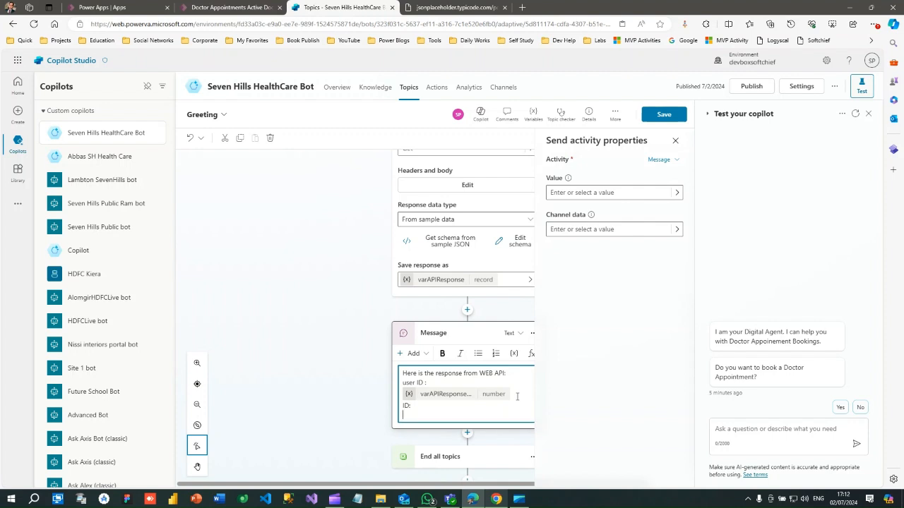
type("Title")
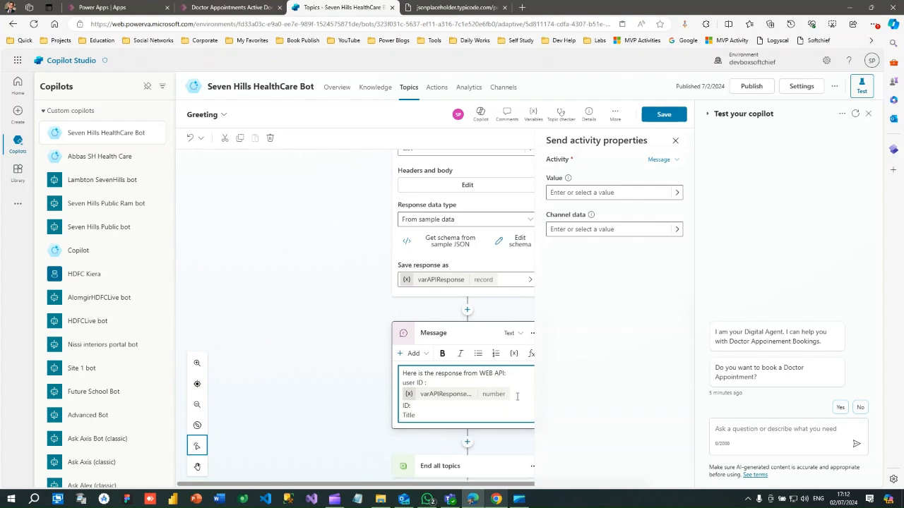
type("Dewsc:")
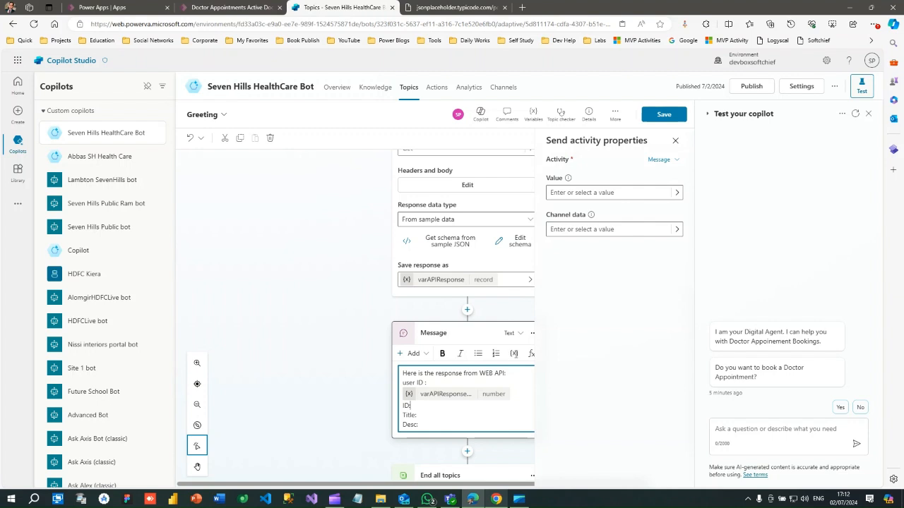
mouse_move(513, 353)
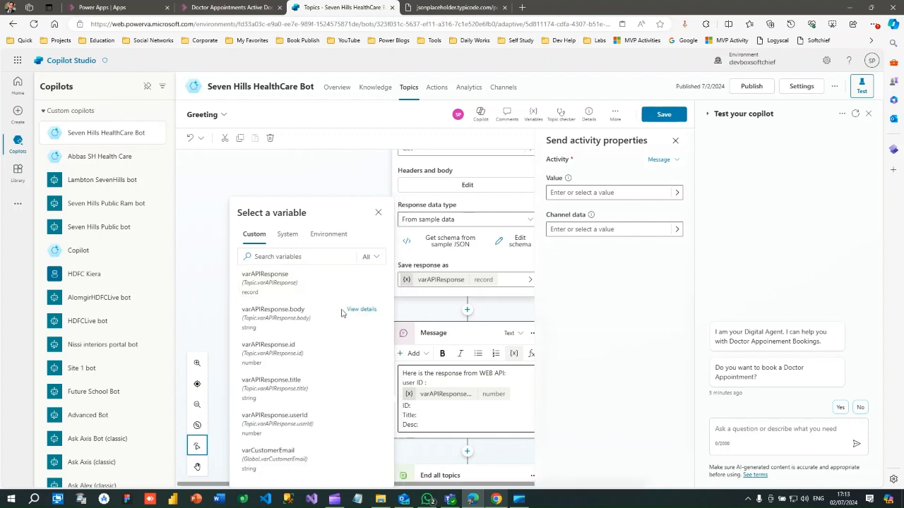
mouse_move(289, 352)
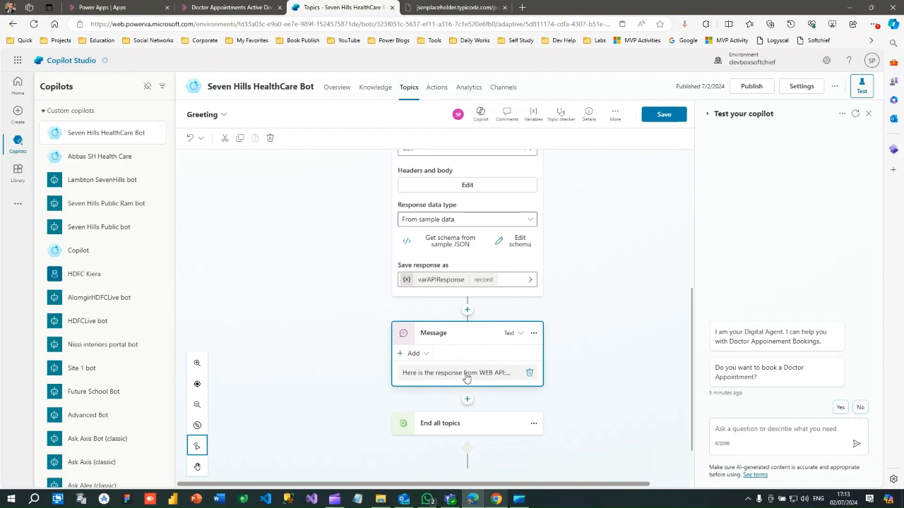
left_click(466, 373)
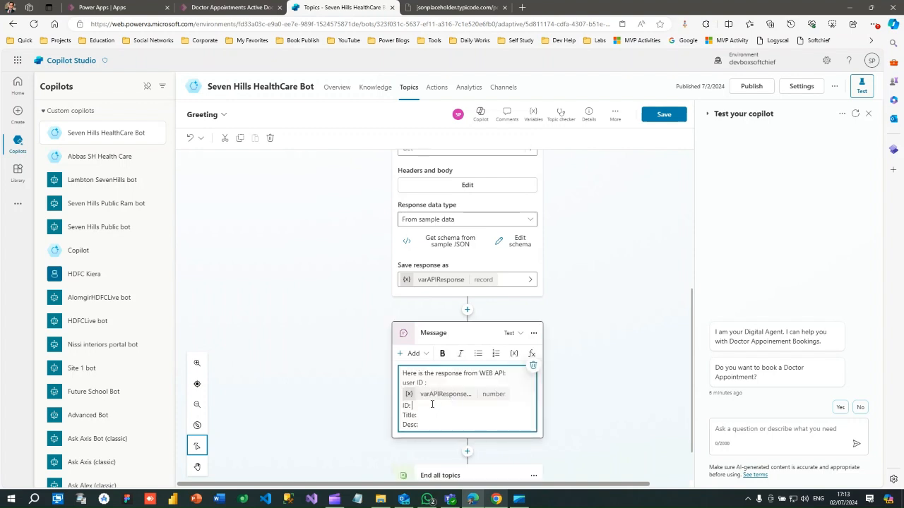
mouse_move(514, 353)
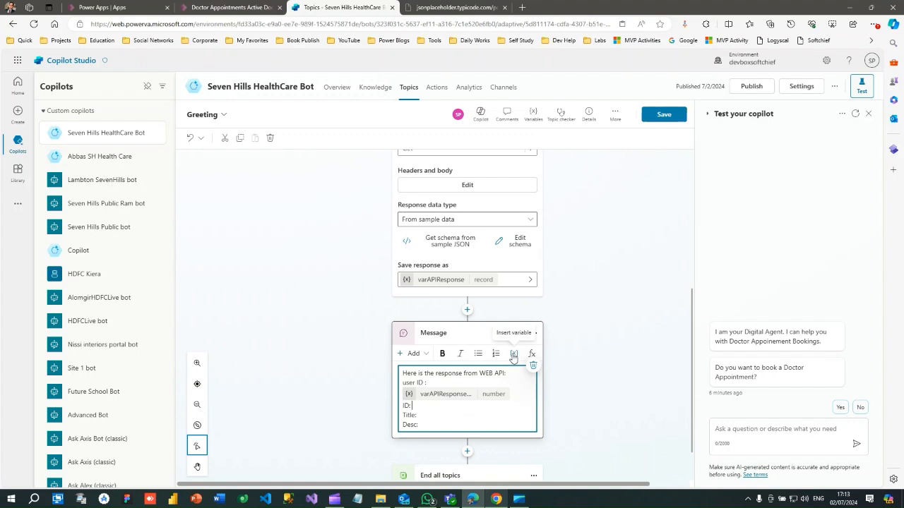
left_click(514, 353)
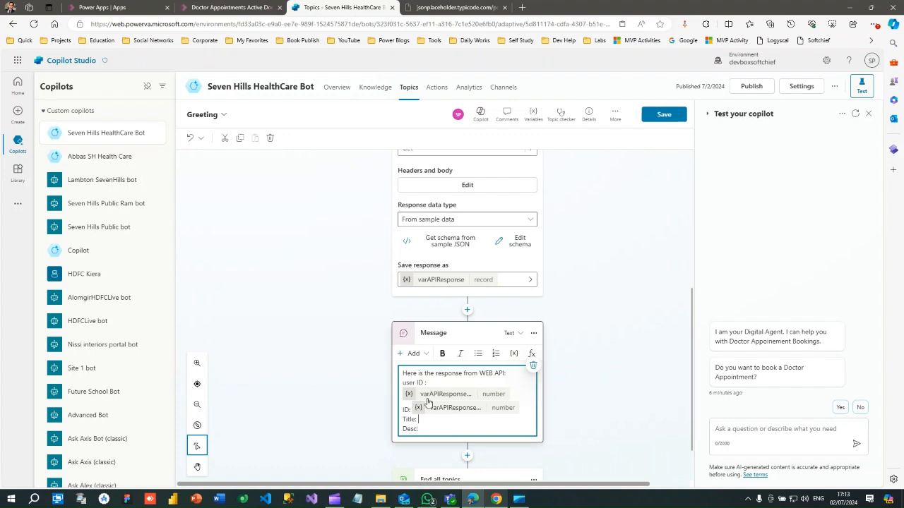
left_click(516, 353)
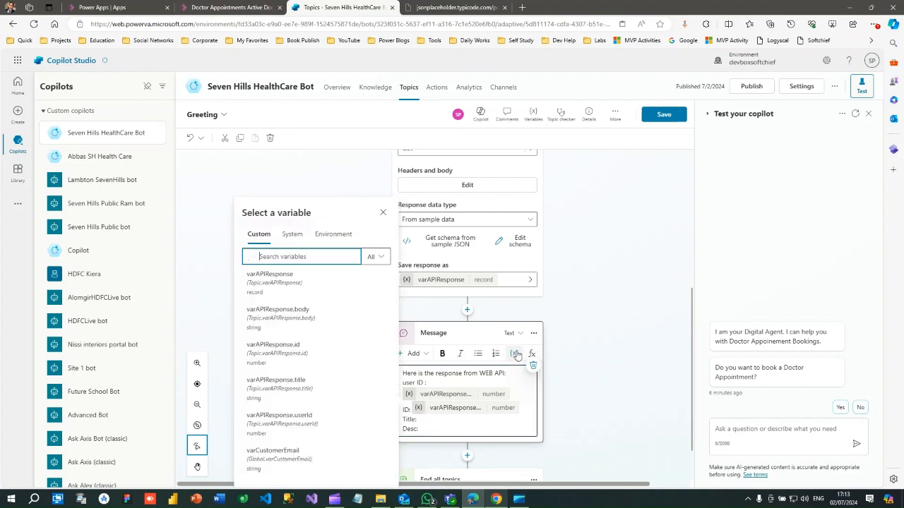
left_click(277, 380)
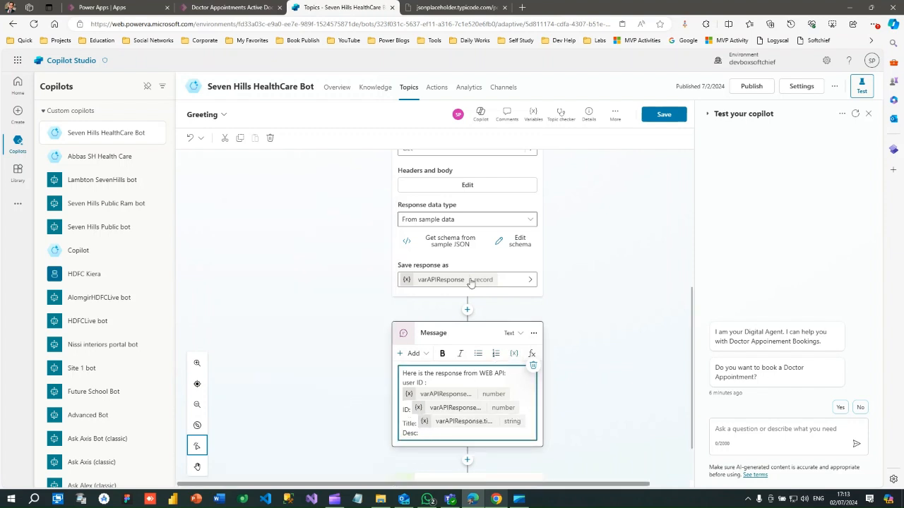
left_click(472, 279)
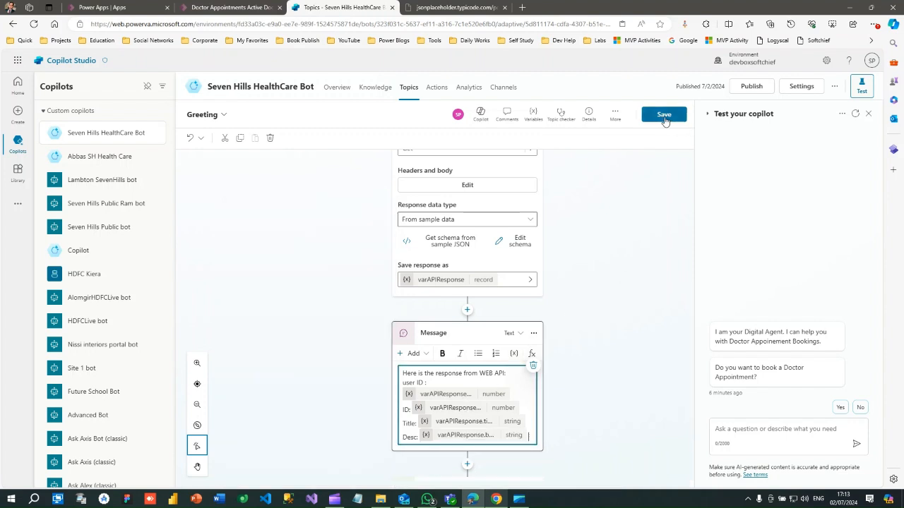
Save the Greeting topic and wait for the Topic Saved confirmation
left_click(663, 114)
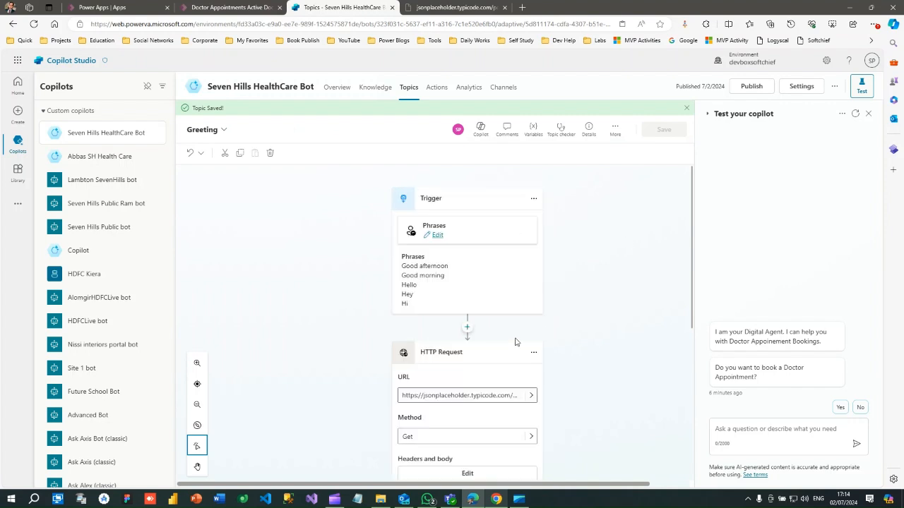
scroll("down", 3)
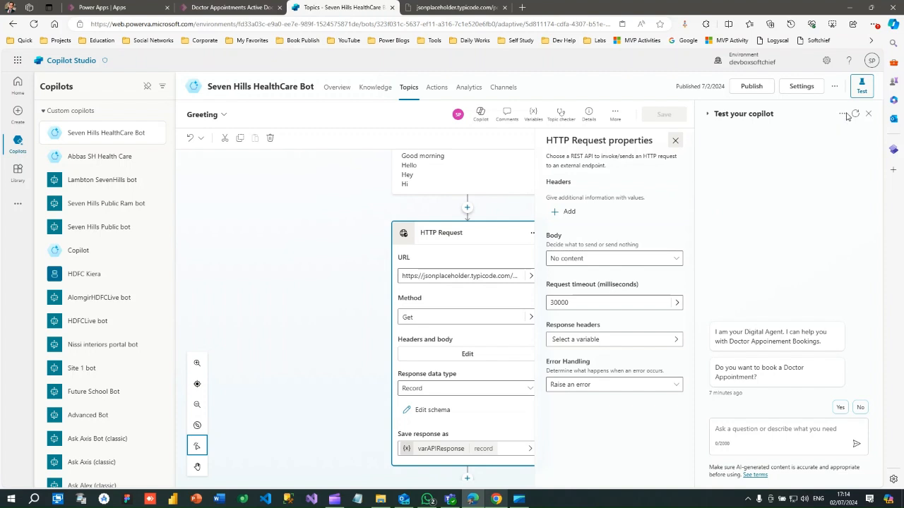
Restart the test conversation to try the saved Greeting topic
left_click(675, 140)
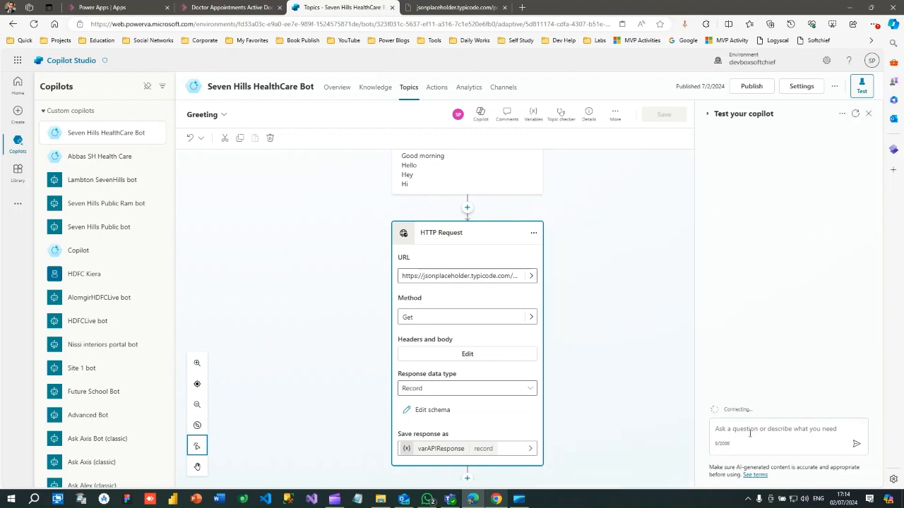
mouse_move(759, 430)
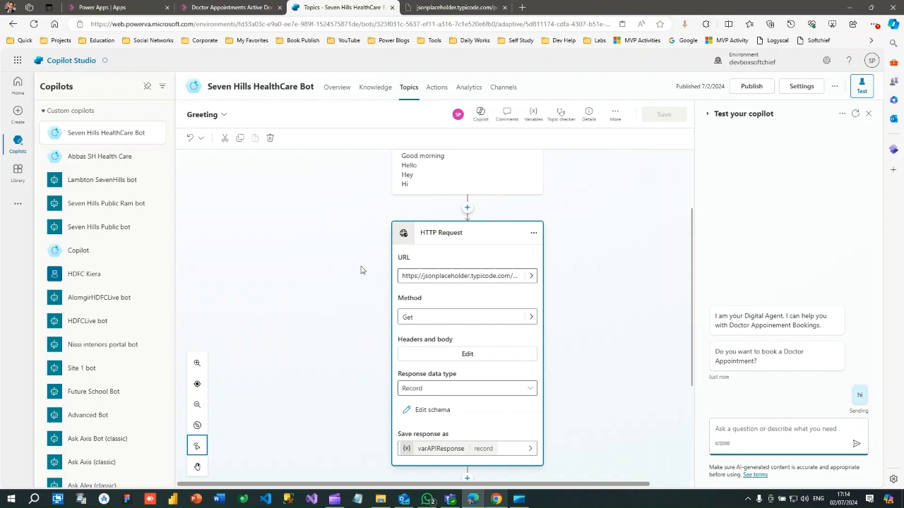
mouse_move(742, 386)
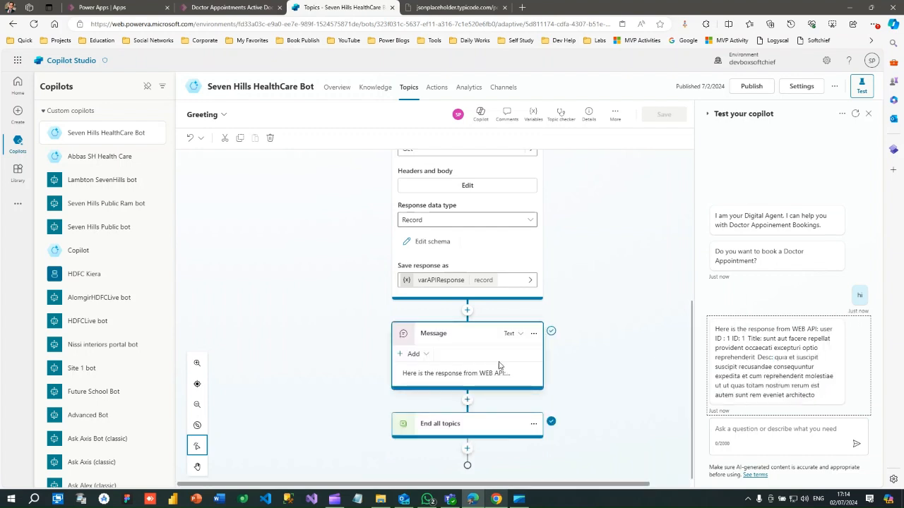
Add a Basic card to the Message node so its properties open
left_click(511, 333)
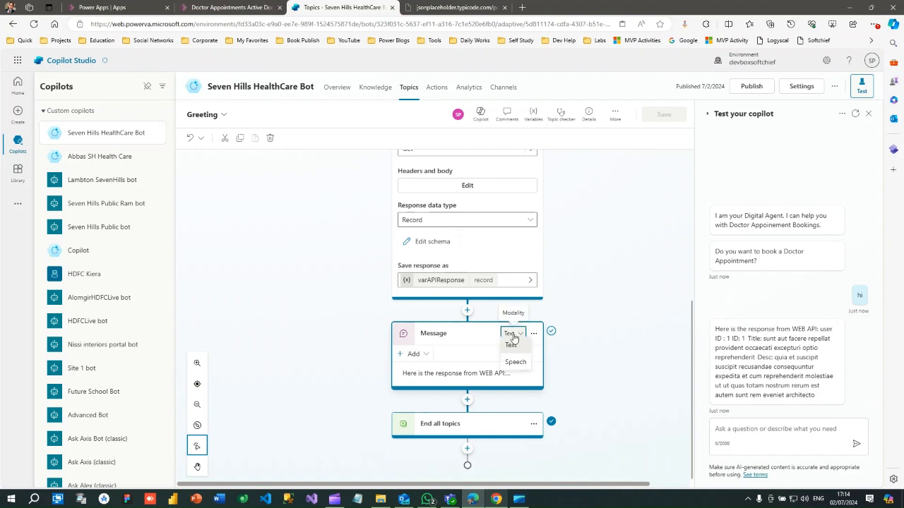
left_click(412, 353)
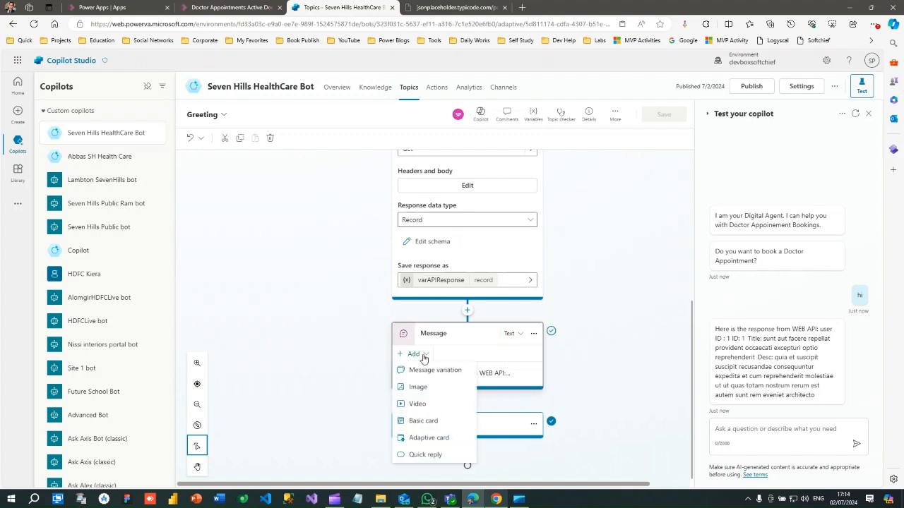
mouse_move(435, 369)
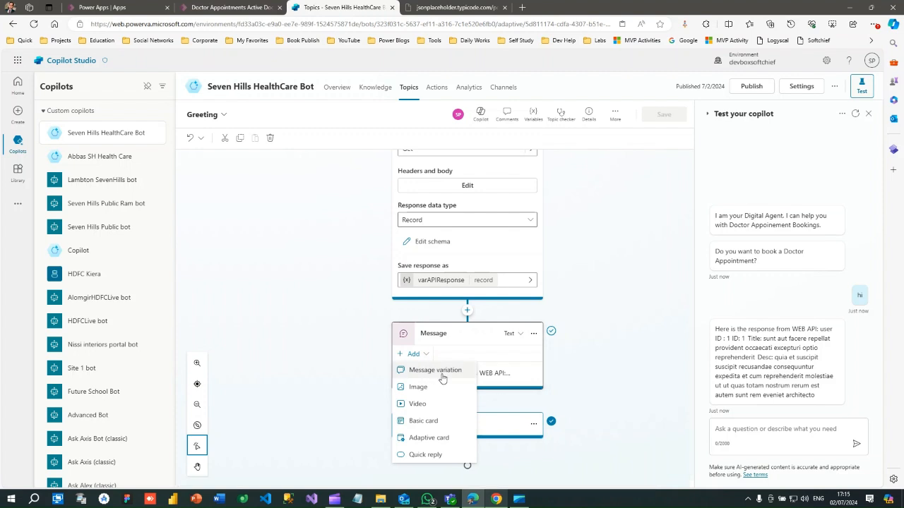
mouse_move(430, 430)
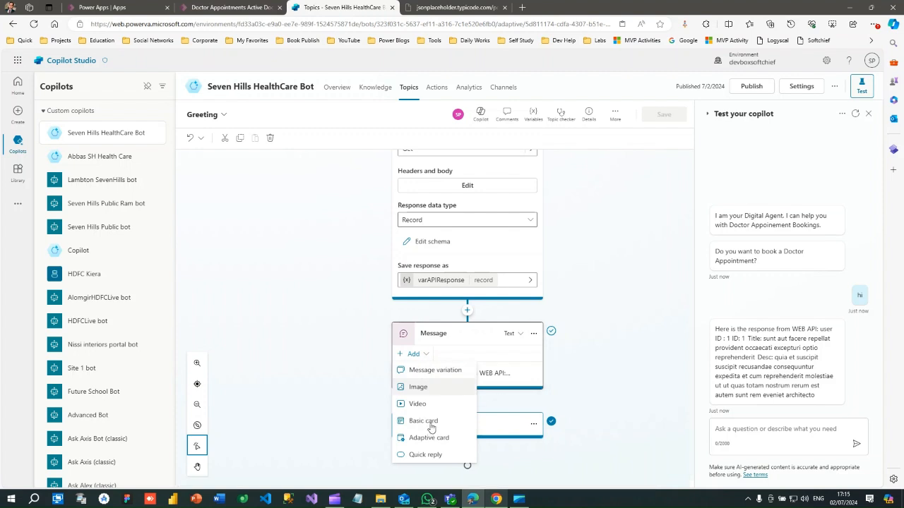
mouse_move(423, 421)
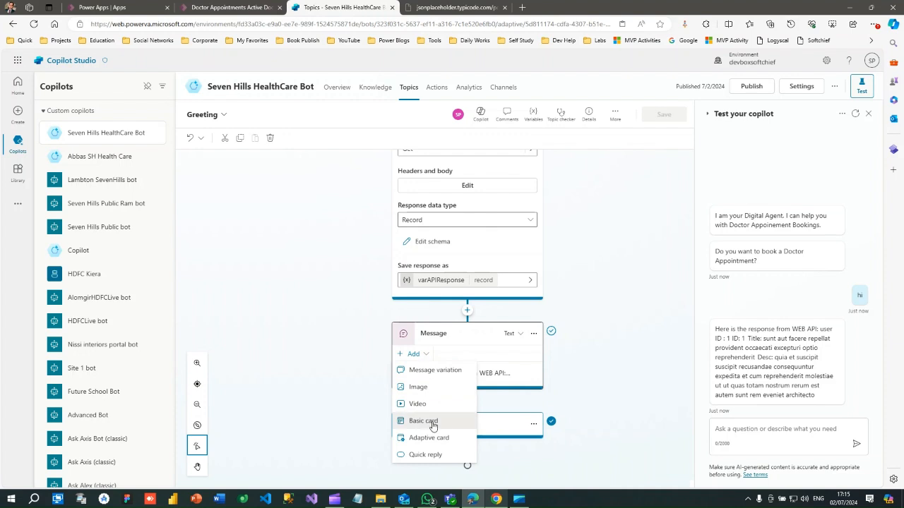
left_click(423, 421)
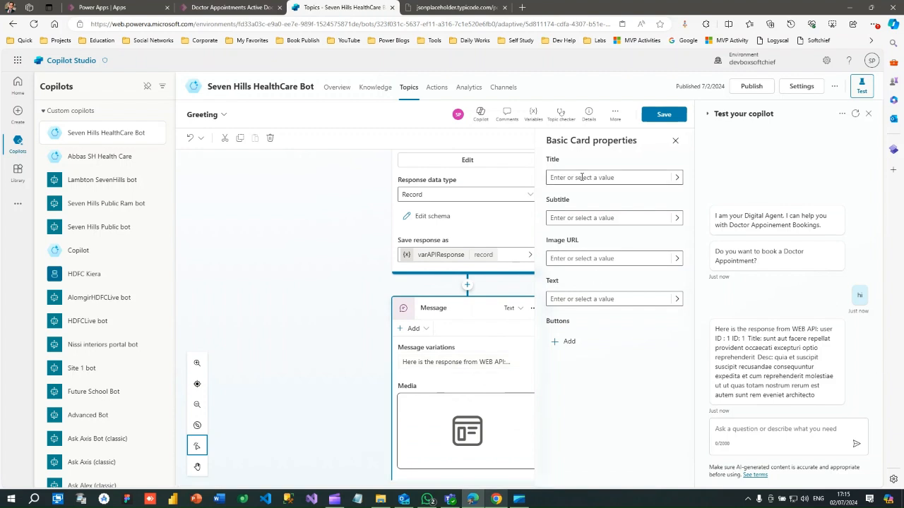
Set the card Title to varAPIResponse.title, Subtitle to varAPIResponse.userId, and begin choosing the Text value
left_click(675, 178)
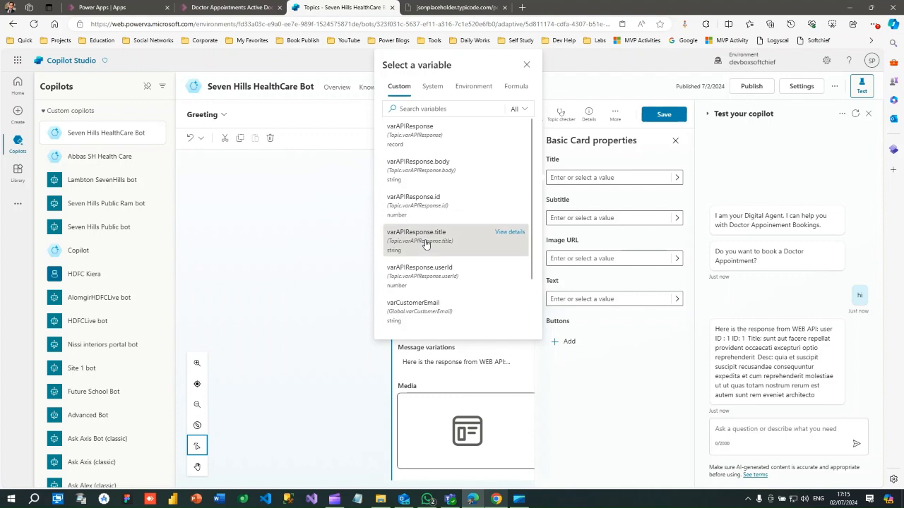
left_click(417, 237)
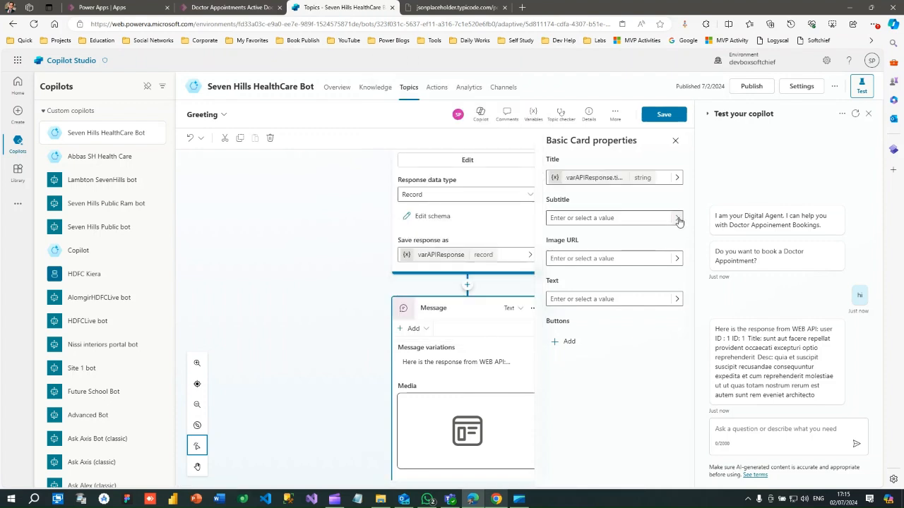
left_click(675, 217)
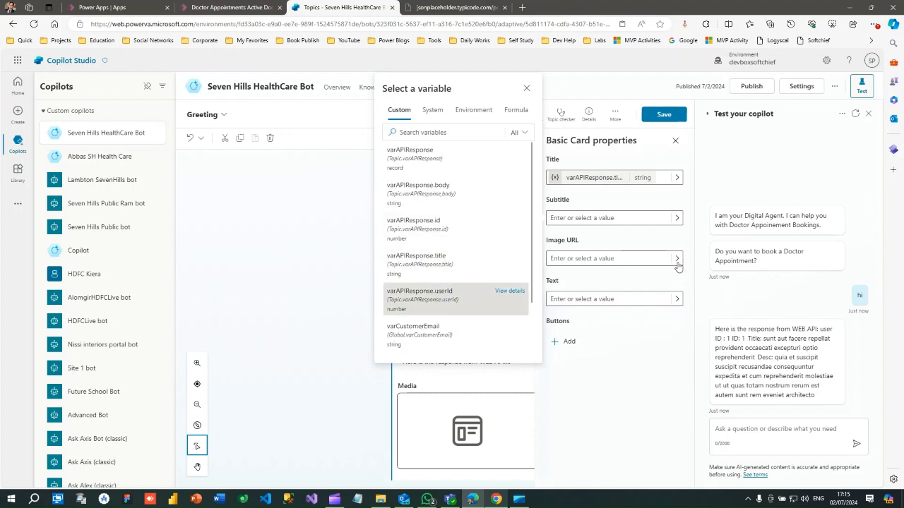
left_click(419, 295)
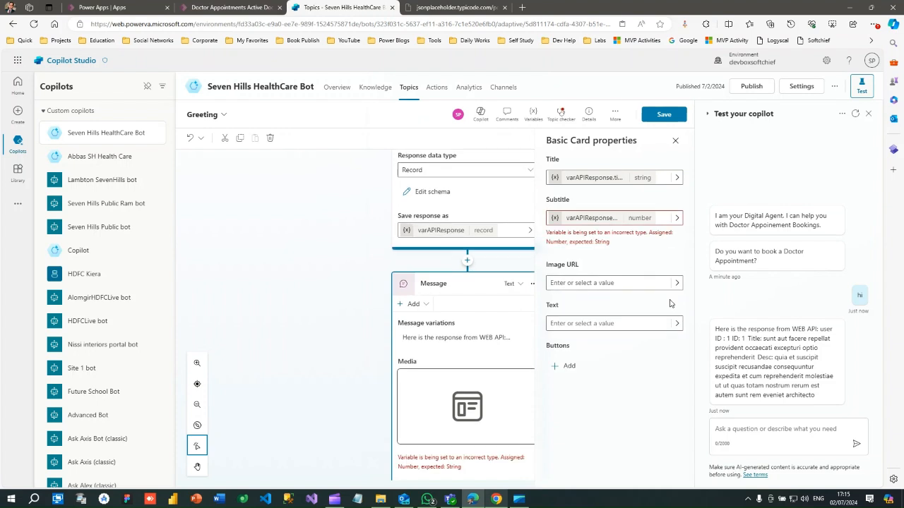
mouse_move(675, 217)
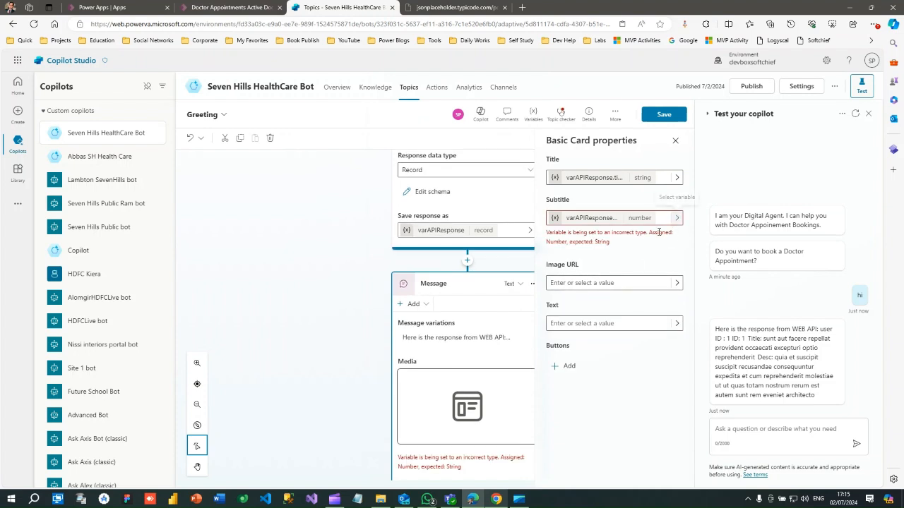
left_click(675, 218)
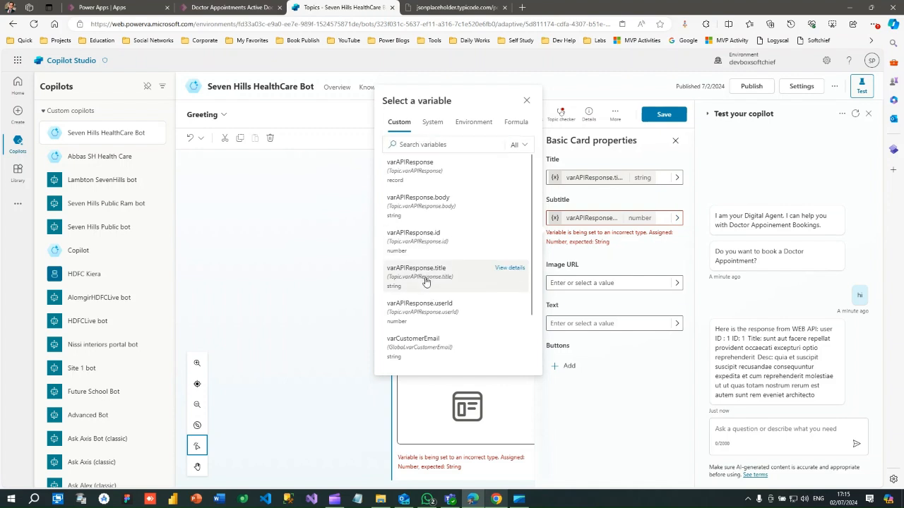
mouse_move(432, 212)
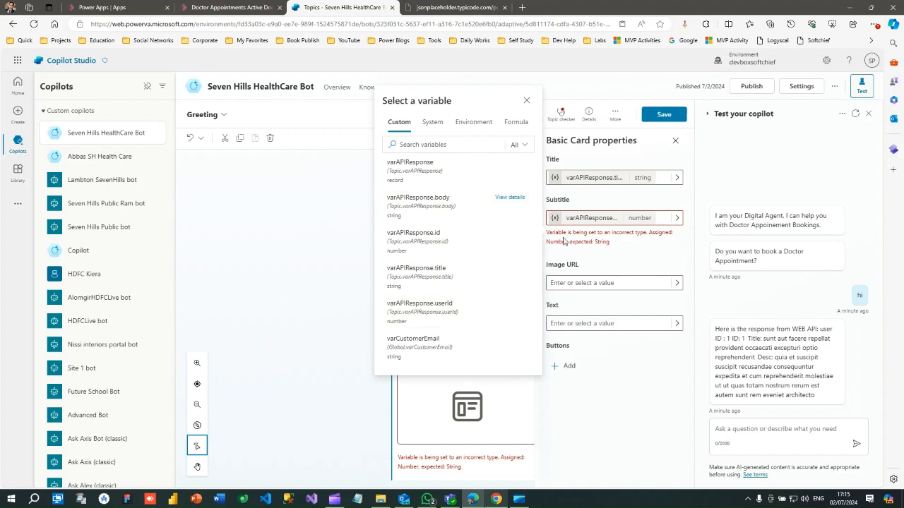
mouse_move(675, 323)
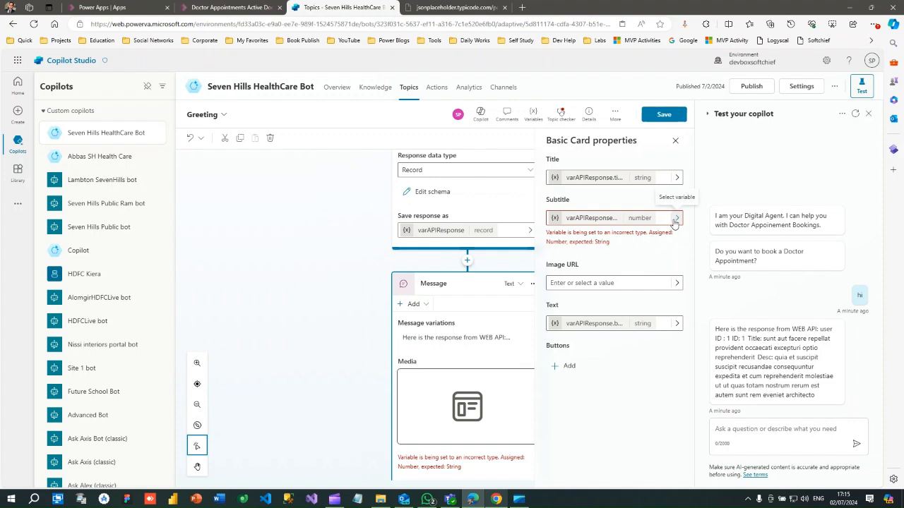
Set the card subtitle to the formula Text(Topic.varAPIResponse.userId) and insert it
left_click(675, 217)
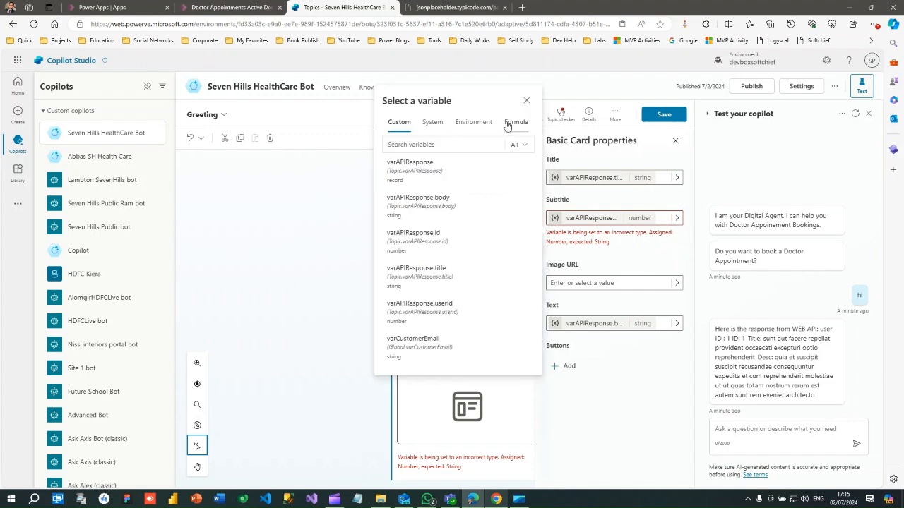
left_click(516, 122)
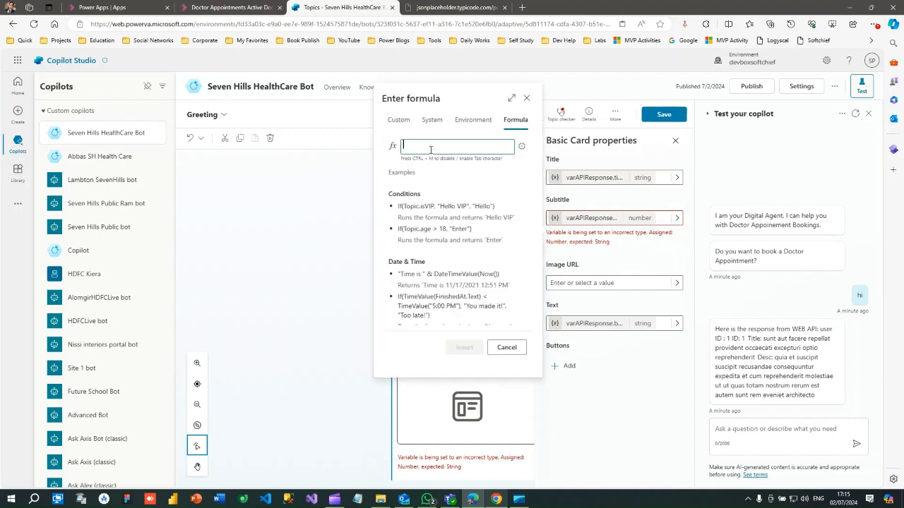
type("Text(")
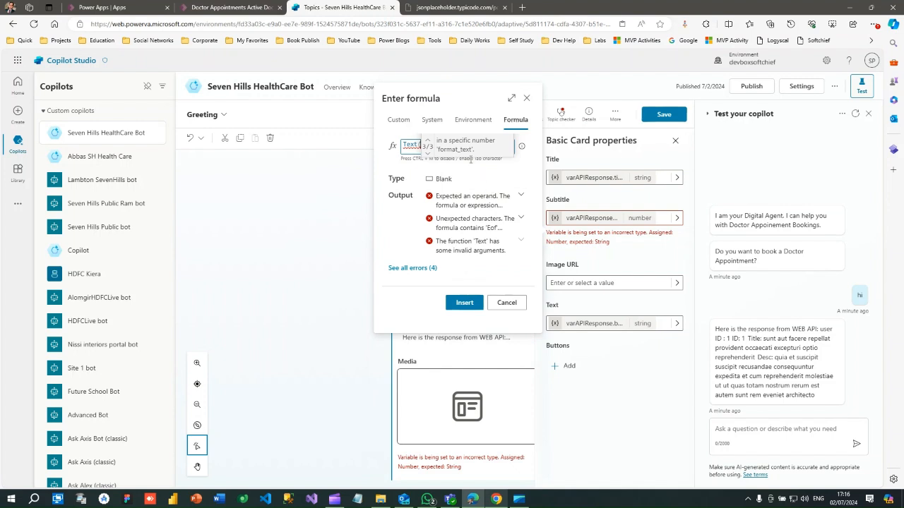
type("Topic.varAPIResponse.i...")
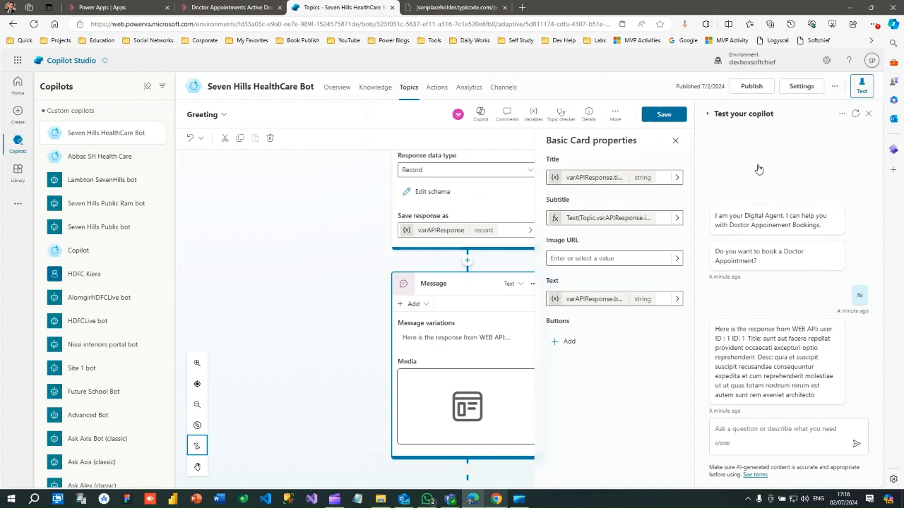
Save the Greeting topic and send 'hi' in a fresh test chat to see the API text and card
left_click(663, 113)
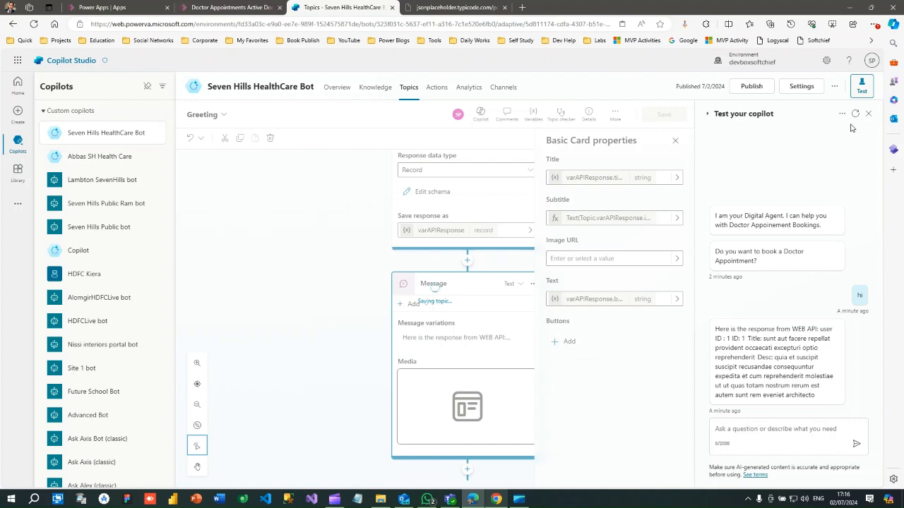
left_click(855, 113)
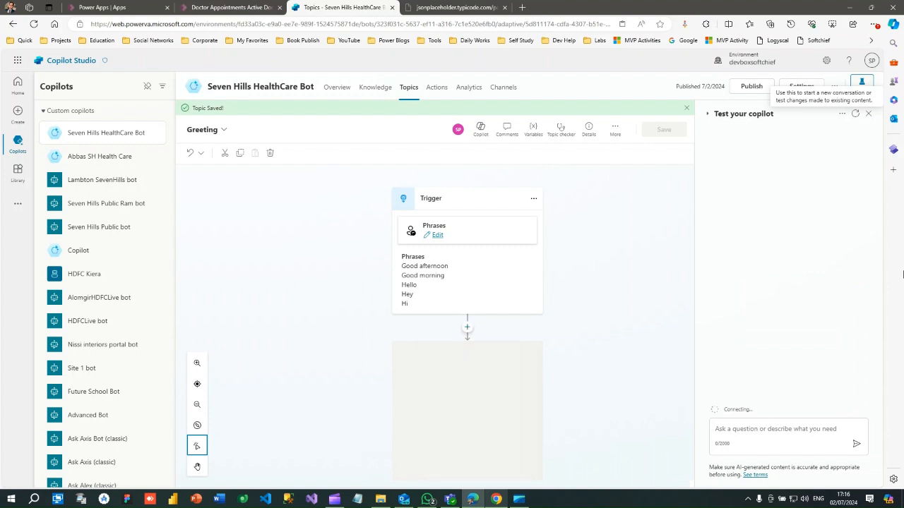
left_click(466, 326)
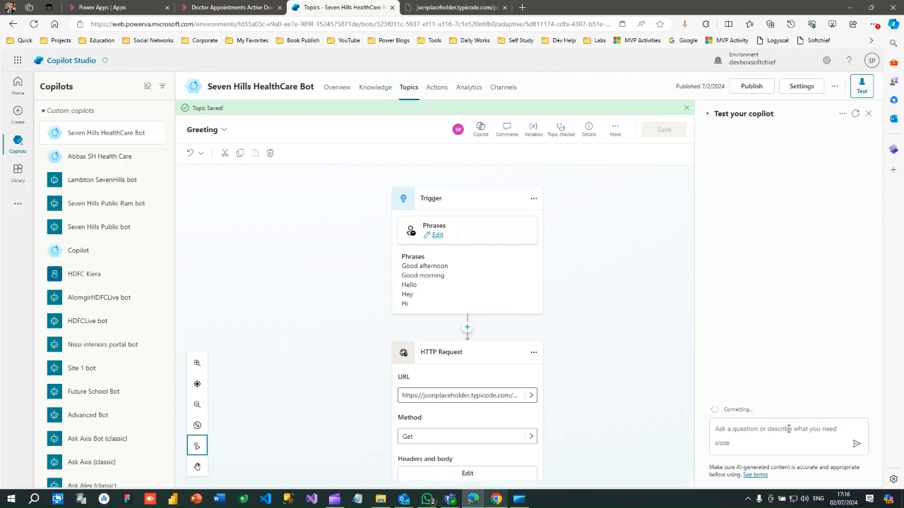
type("hi")
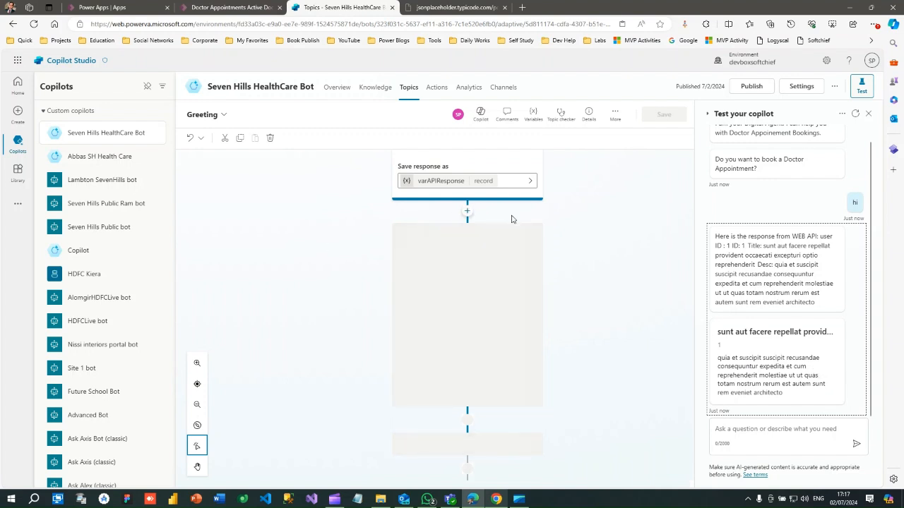
scroll("down", 3)
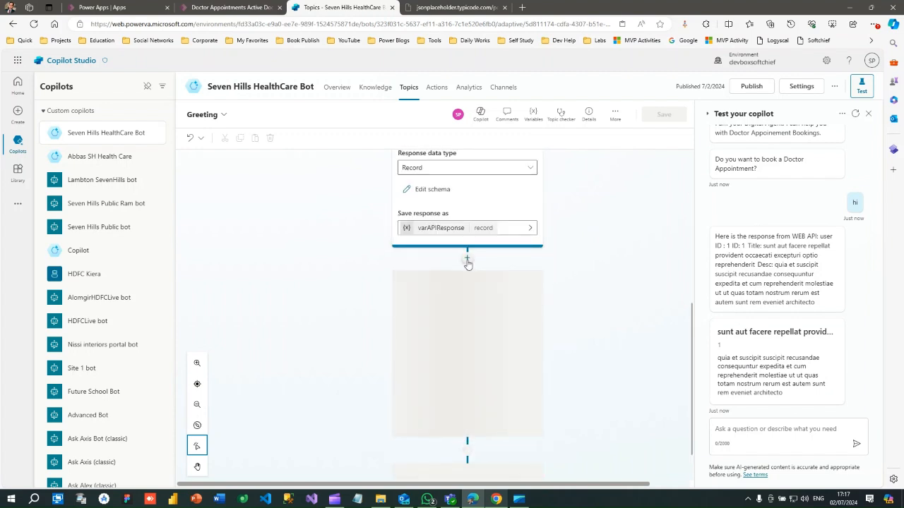
Show the add-node menu below the HTTP Request step, revealing the Advanced node types
left_click(467, 260)
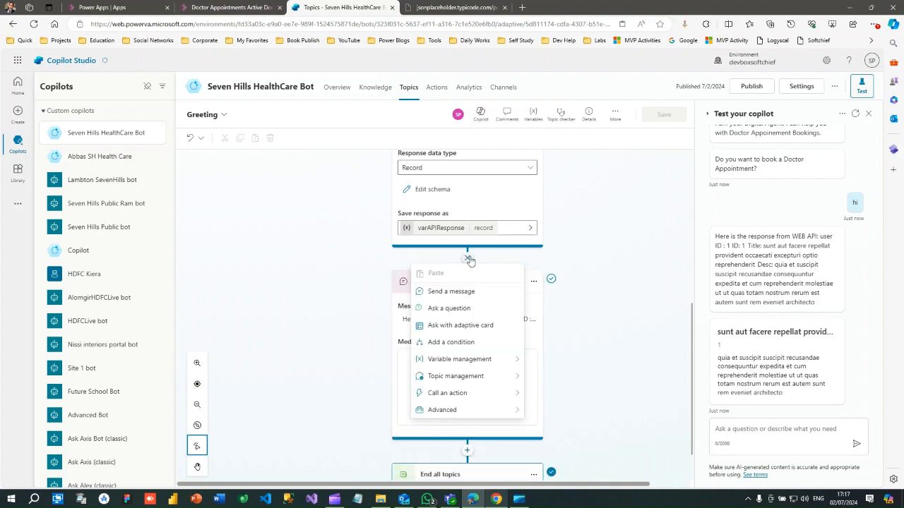
mouse_move(442, 409)
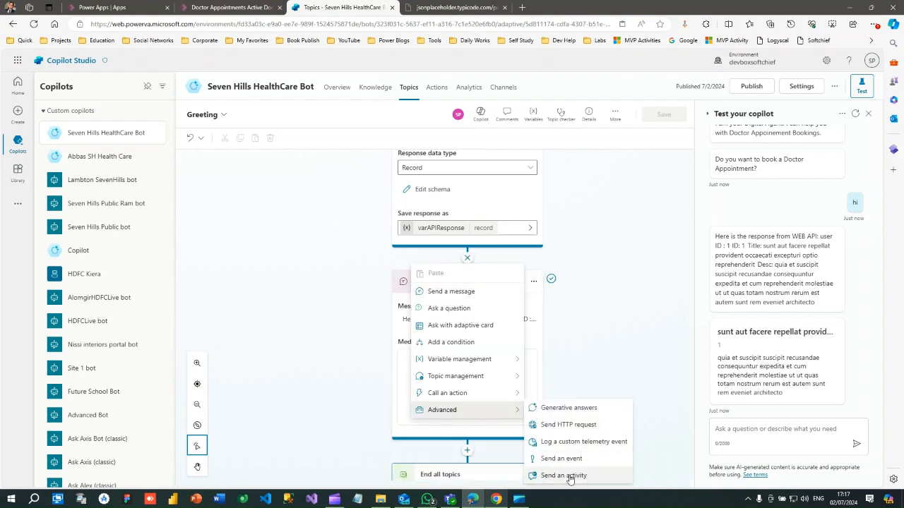